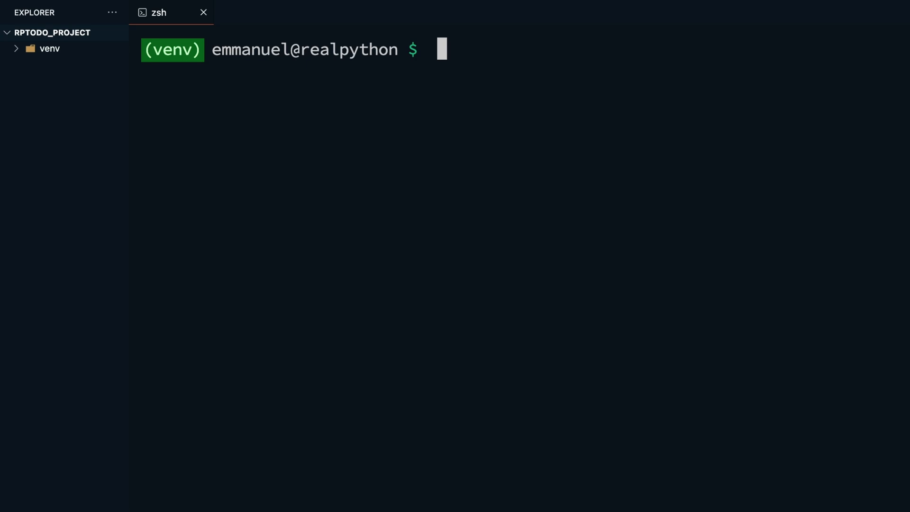
Install Typer 0.13.0 with python3 -m pip install typer==0.13.0 in the terminal
{"action": "type", "text": "pyth"}
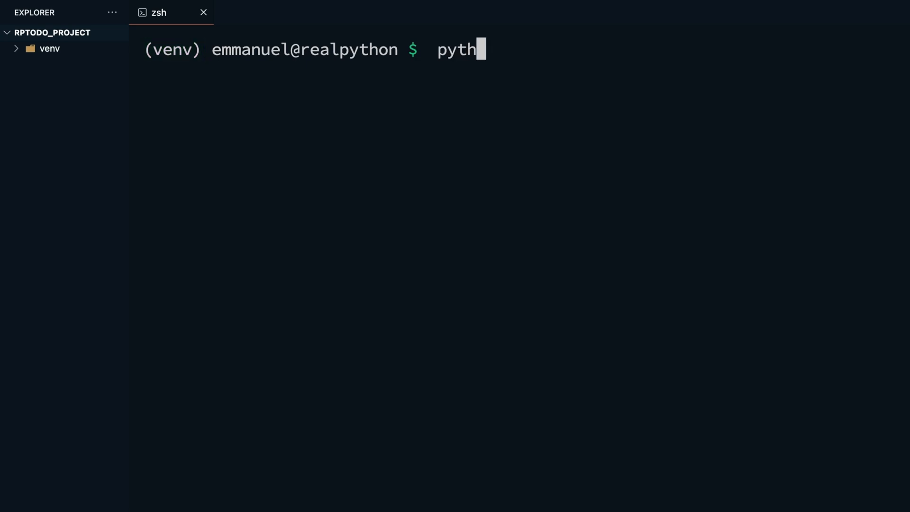
{"action": "type", "text": "on3 -m p"}
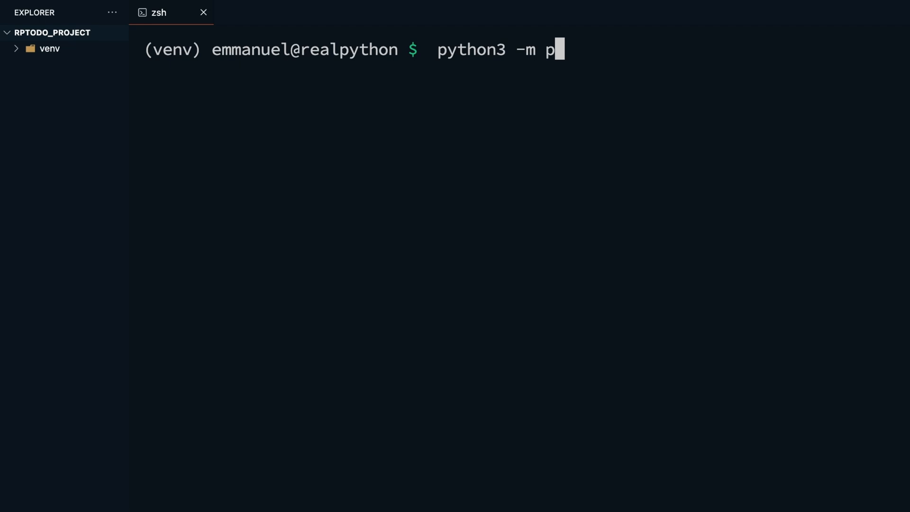
{"action": "type", "text": "ip install"}
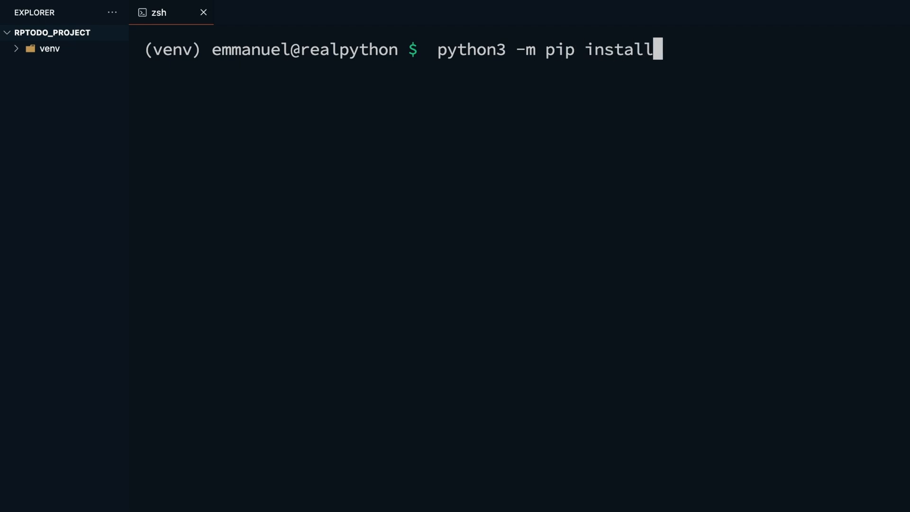
{"action": "type", "text": "typer=="}
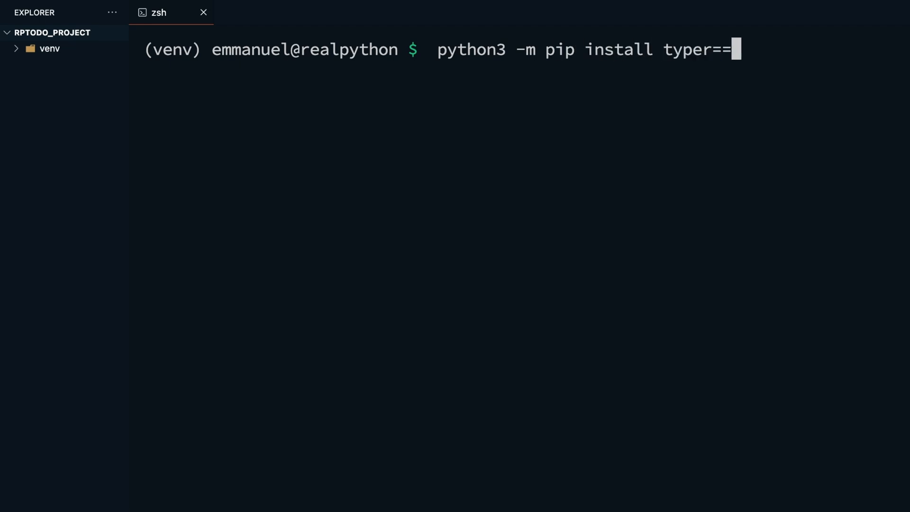
{"action": "type", "text": "0.13."}
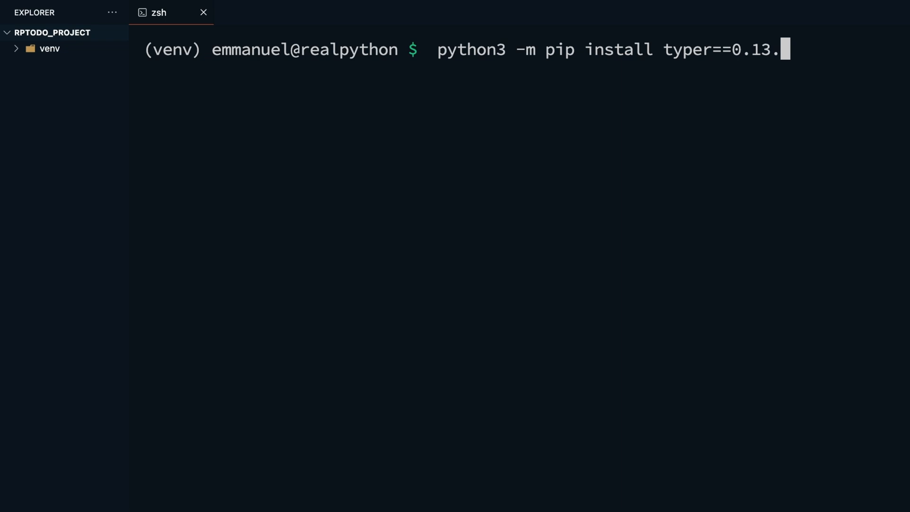
{"action": "type", "text": "0"}
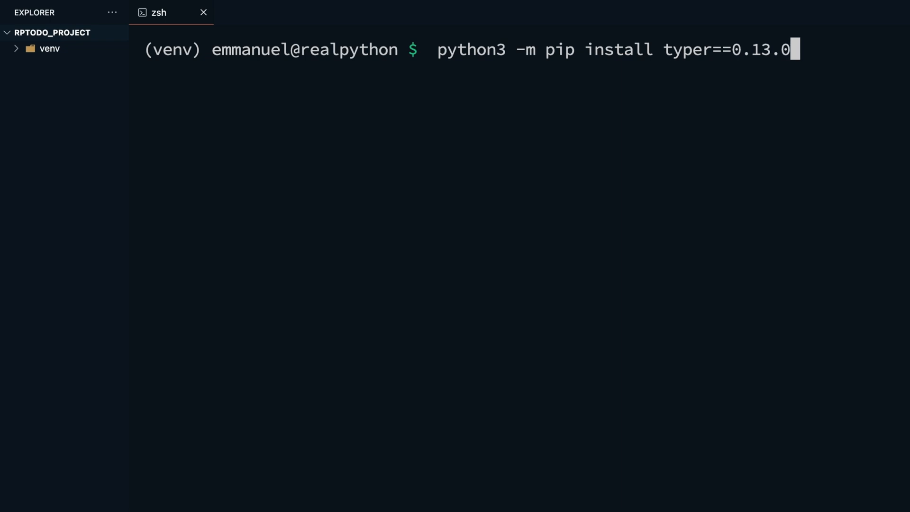
{"action": "key", "text": "Enter"}
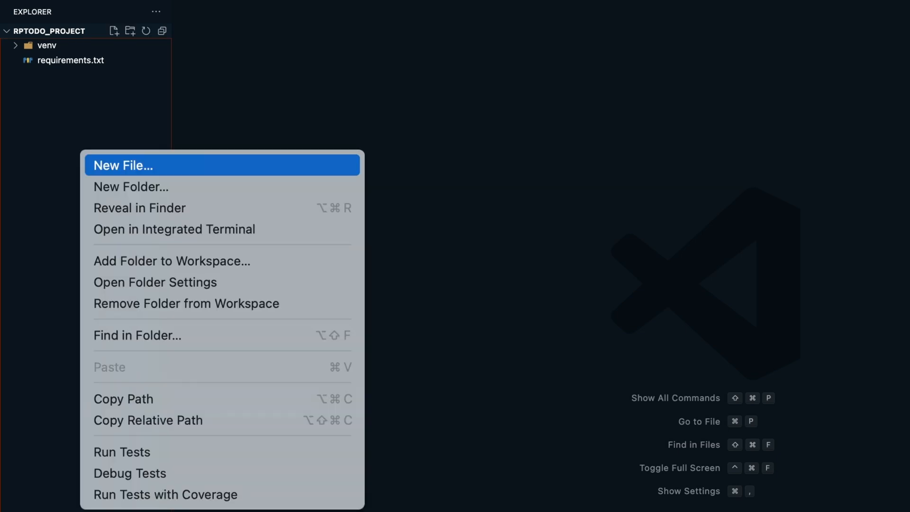
Create main.py that imports typer and defines main() echoing "Hello, World"
{"action": "left_click", "coordinate": [122, 164]}
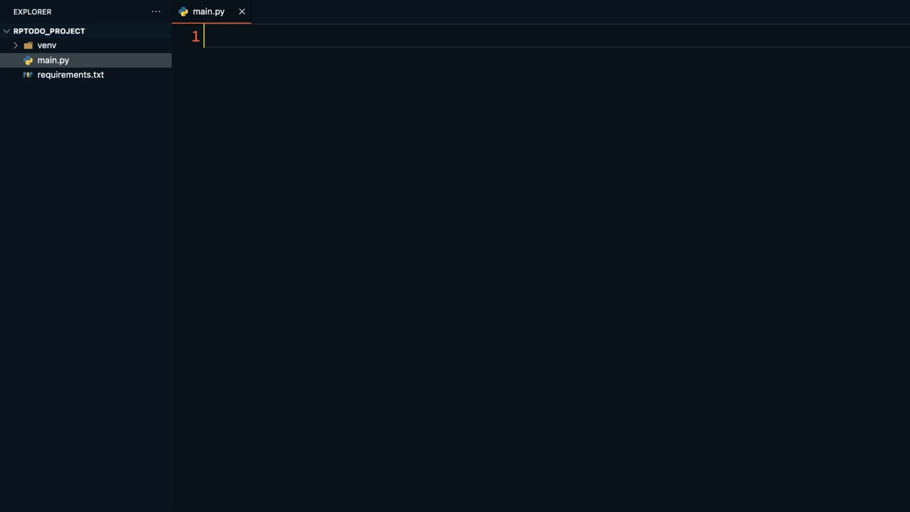
{"action": "type", "text": "import typer"}
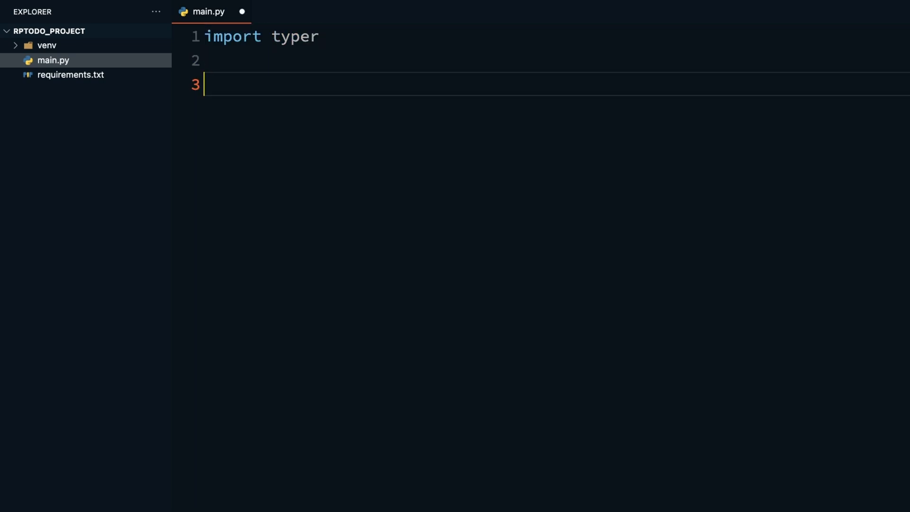
{"action": "type", "text": "def m"}
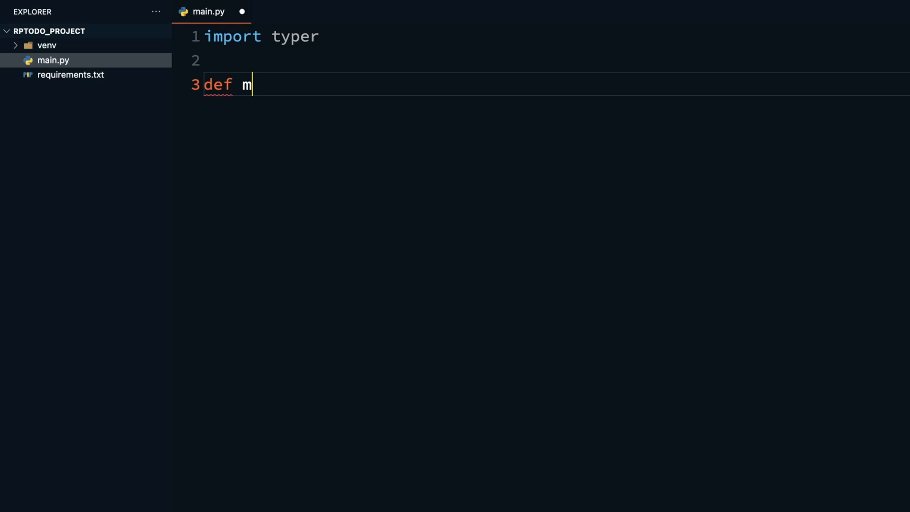
{"action": "type", "text": "ain("}
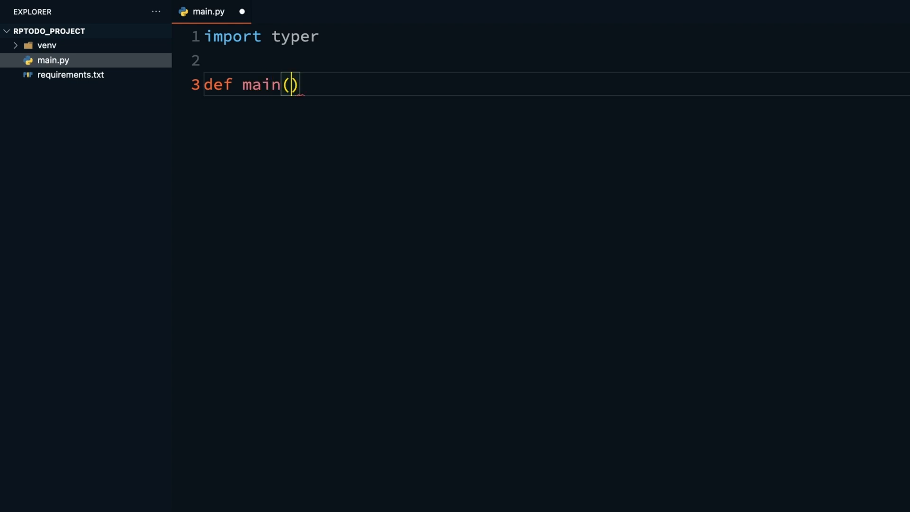
{"action": "type", "text": ":"}
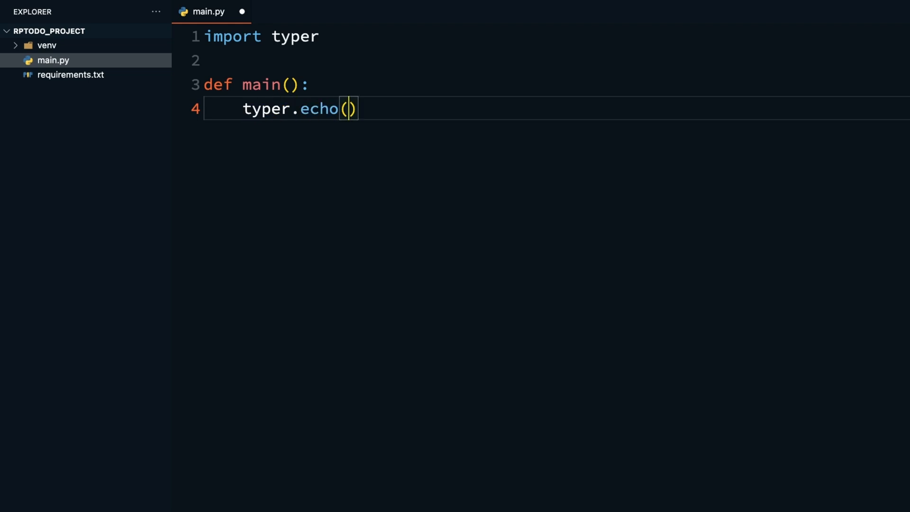
{"action": "type", "text": "\"Hello\""}
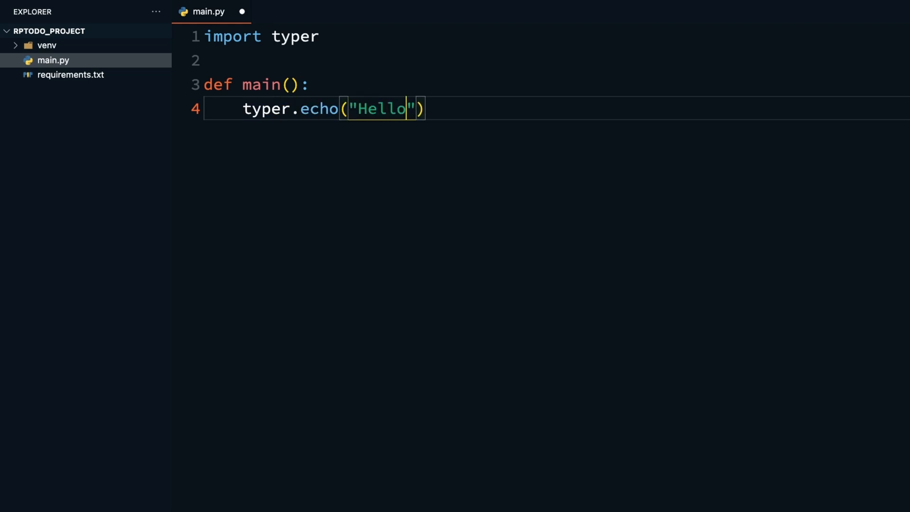
{"action": "type", "text": ", World!"}
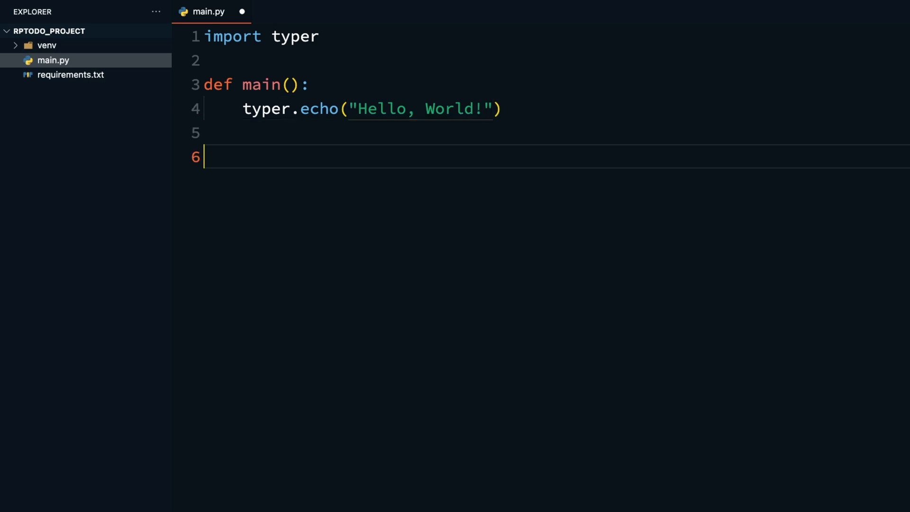
Add an if __name__ == "__main__" guard that calls typer.run(main)
{"action": "type", "text": "if"}
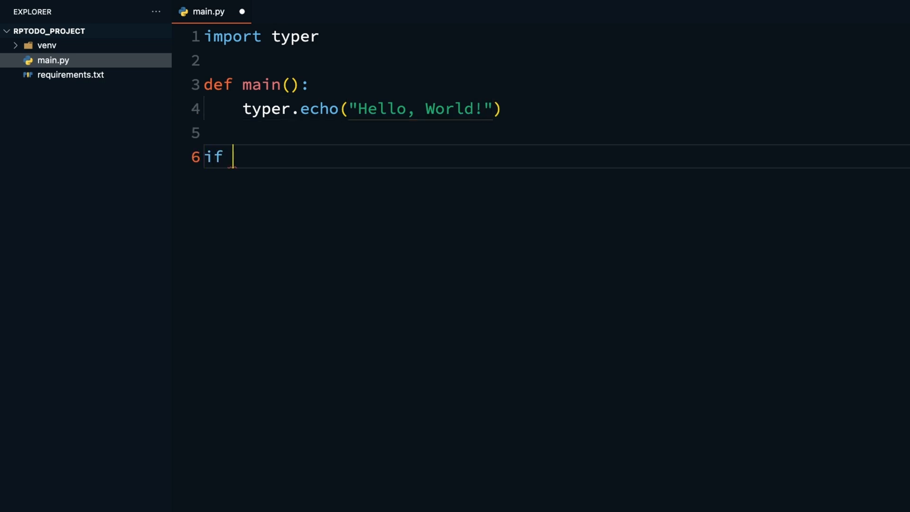
{"action": "type", "text": "__name__"}
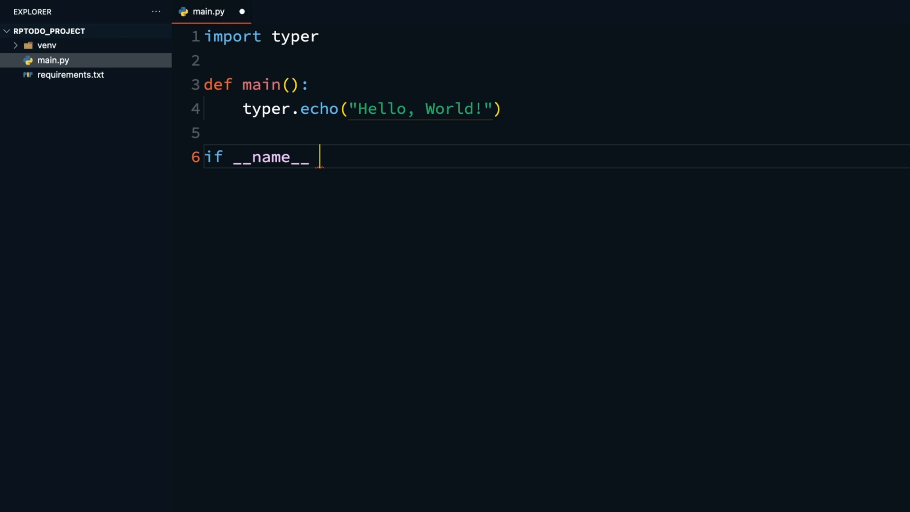
{"action": "type", "text": "== \"__\""}
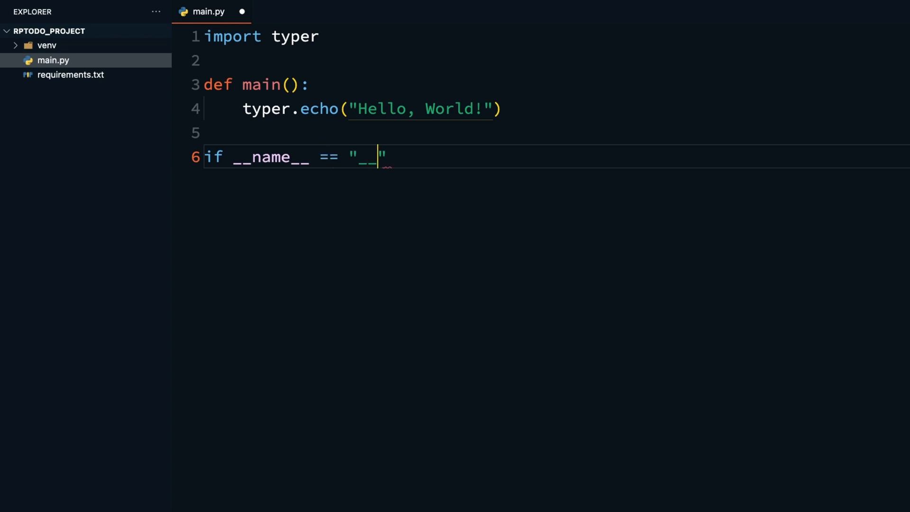
{"action": "type", "text": "main__"}
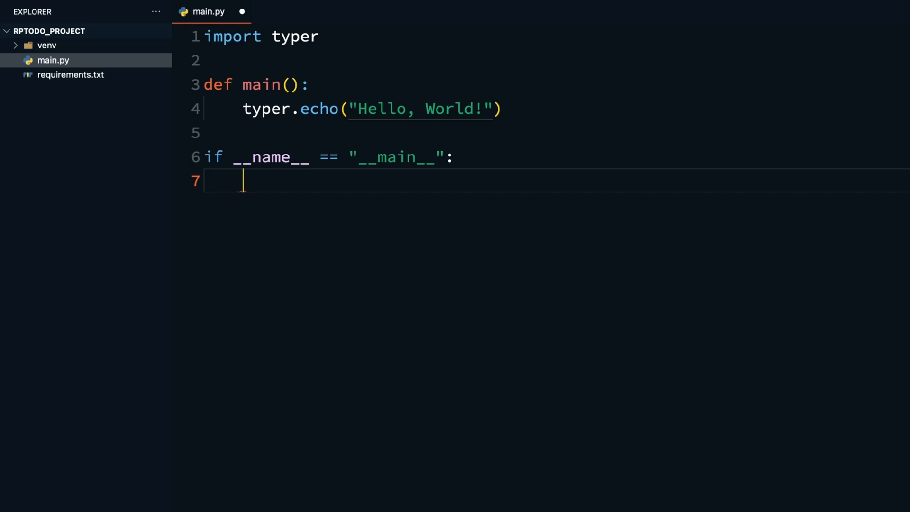
{"action": "type", "text": "typer.ru"}
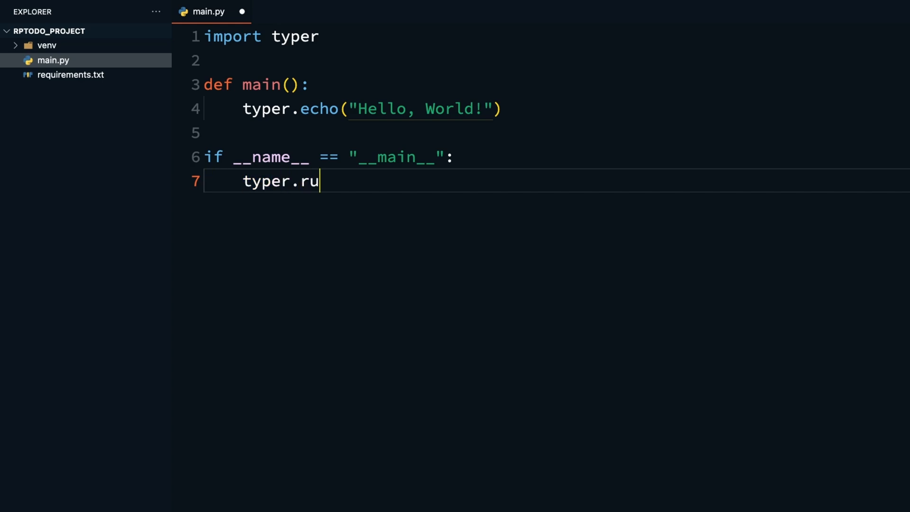
{"action": "type", "text": "n(mai"}
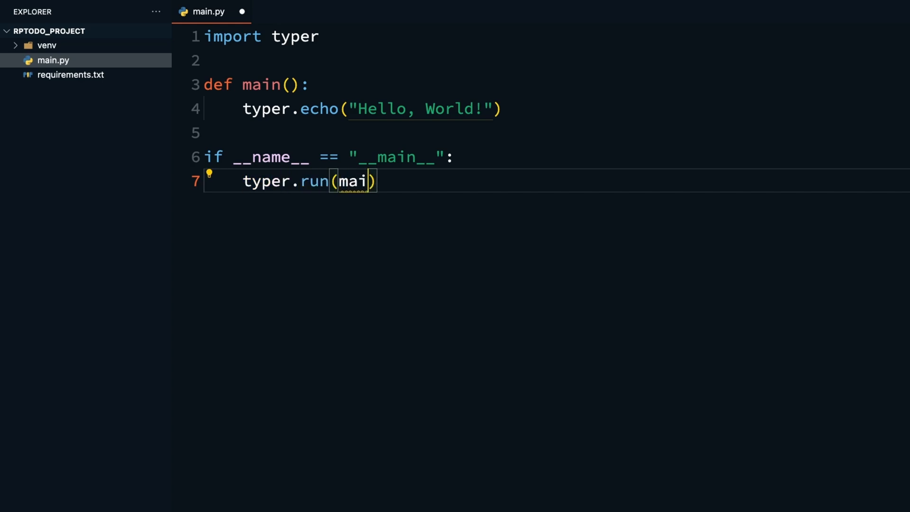
{"action": "type", "text": "n"}
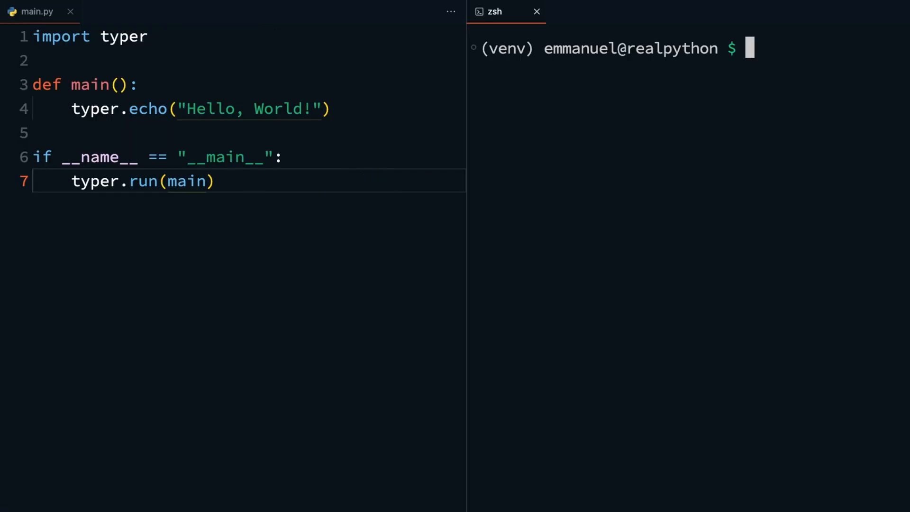
Run python3 main.py in the terminal
{"action": "type", "text": "python"}
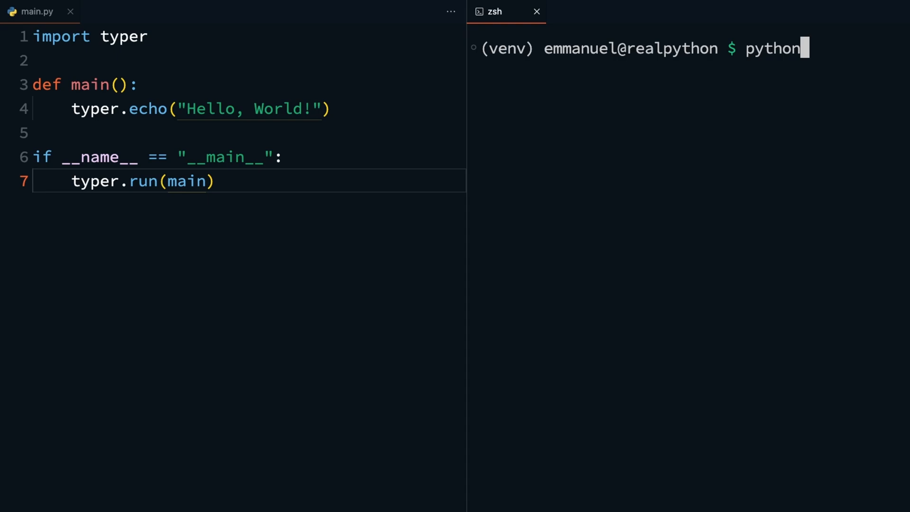
{"action": "type", "text": "3 main.py"}
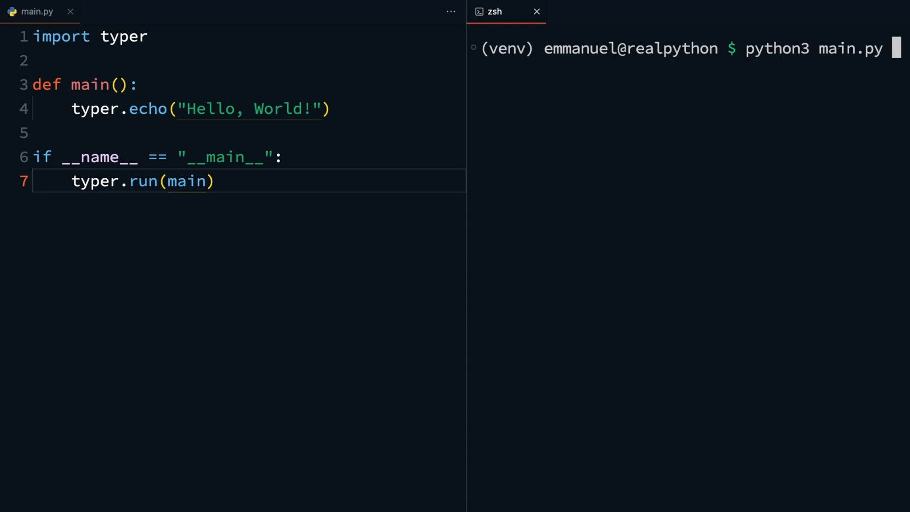
{"action": "key", "text": "Enter"}
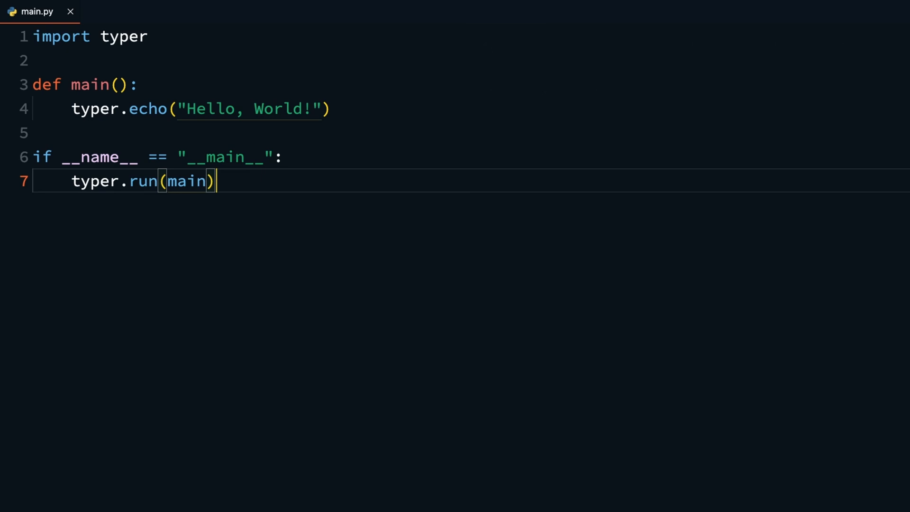
{"action": "left_click_drag", "start_coordinate": [159, 108], "coordinate": [331, 108]}
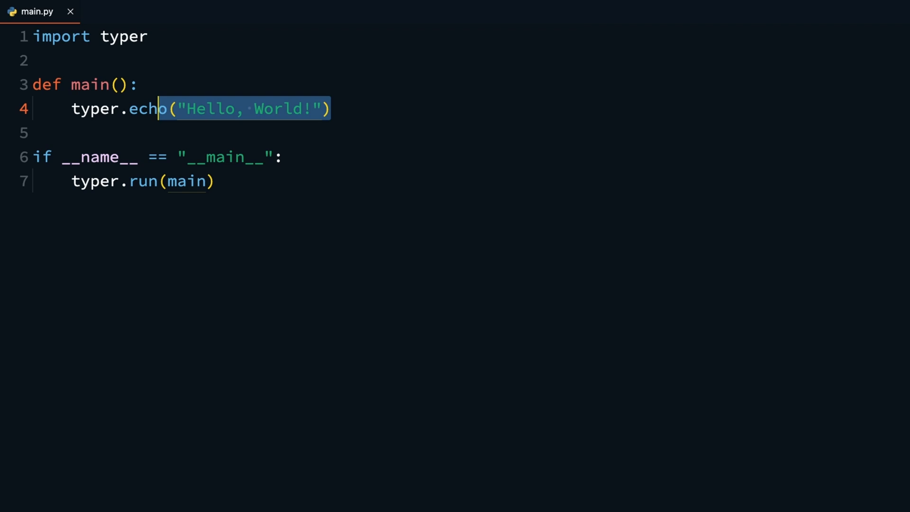
{"action": "left_click", "coordinate": [216, 181]}
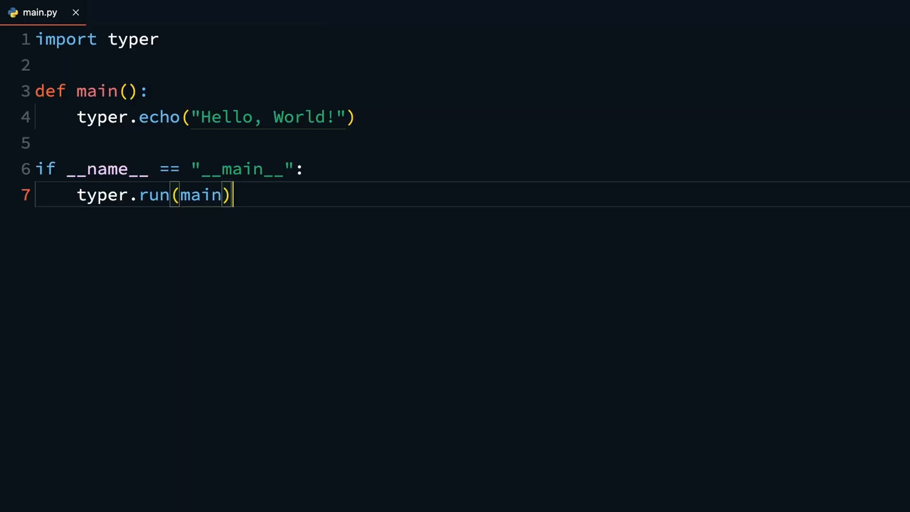
Rename main to greet with parameters name: str and age: int = 20
{"action": "type", "text": "greet"}
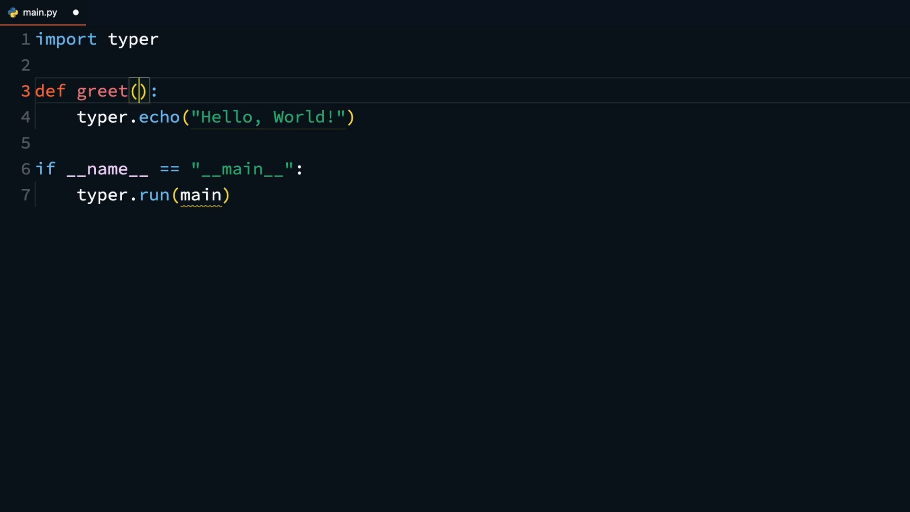
{"action": "type", "text": "name: str,"}
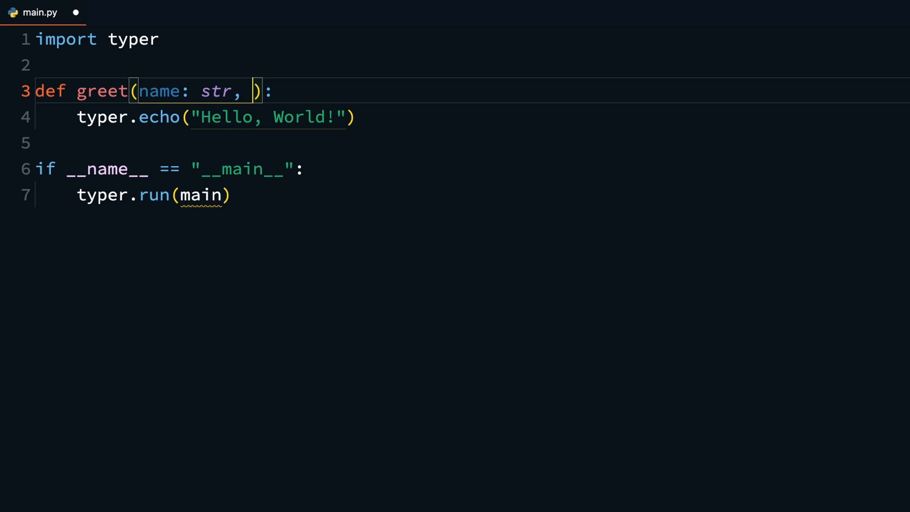
{"action": "type", "text": "age"}
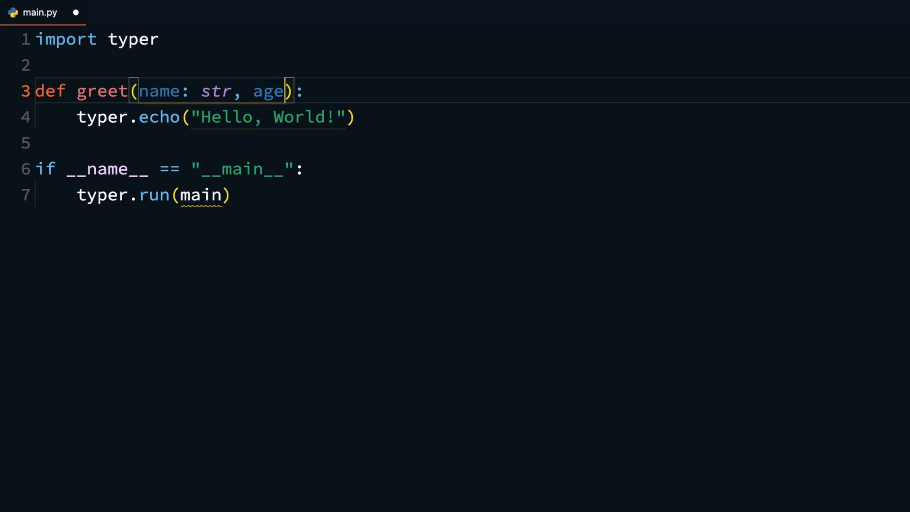
{"action": "type", "text": ": int"}
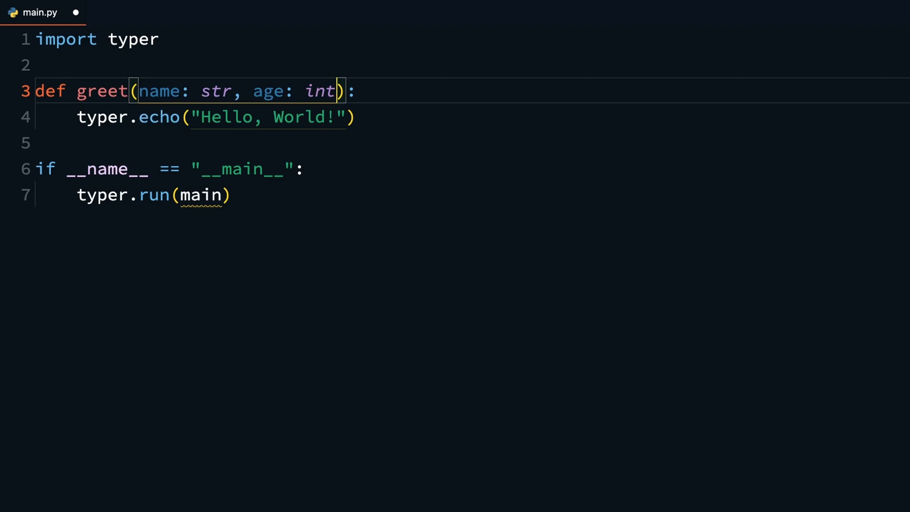
{"action": "type", "text": "\" \""}
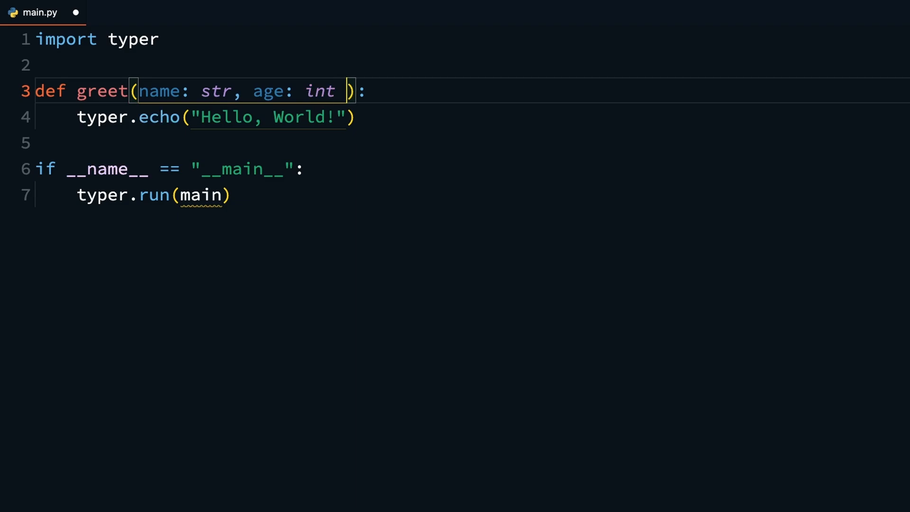
{"action": "type", "text": "="}
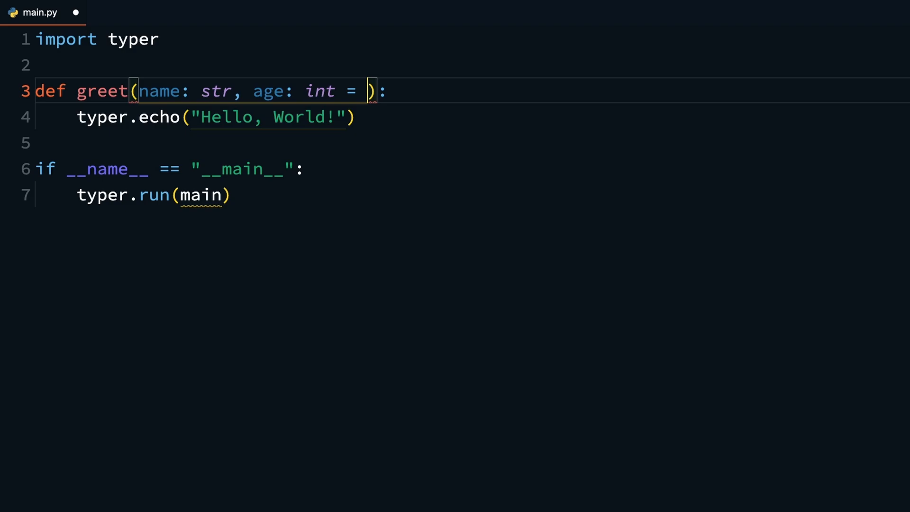
{"action": "type", "text": "20"}
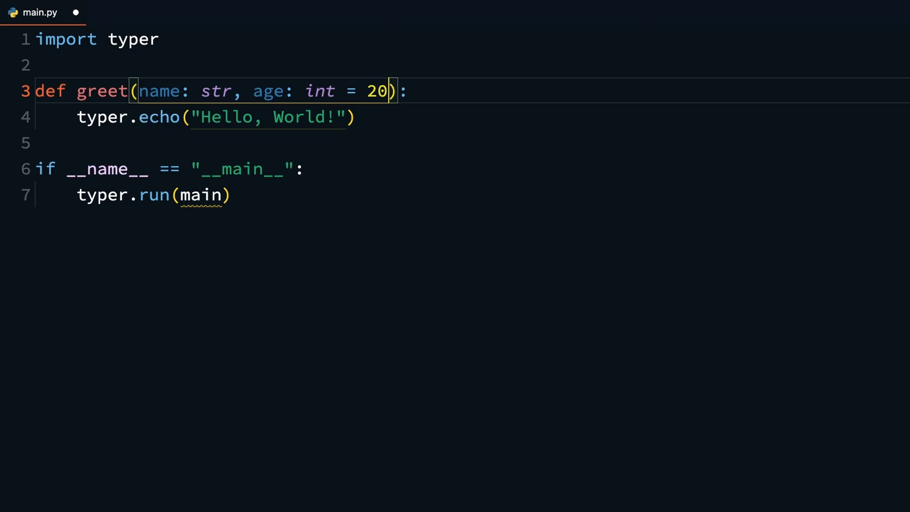
Echo an f-string greeting with {name} and {age} years old, and pass greet to typer.run
{"action": "left_click_drag", "start_coordinate": [138, 91], "coordinate": [389, 91]}
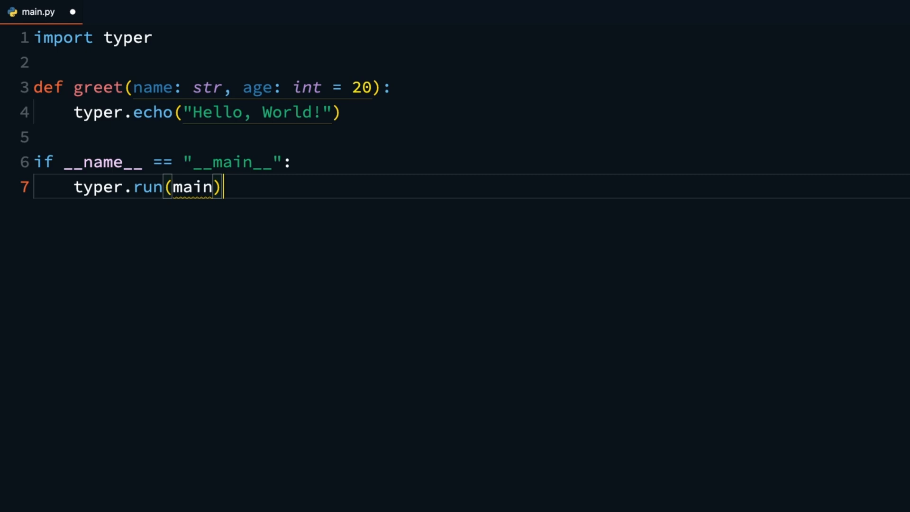
{"action": "type", "text": "f"}
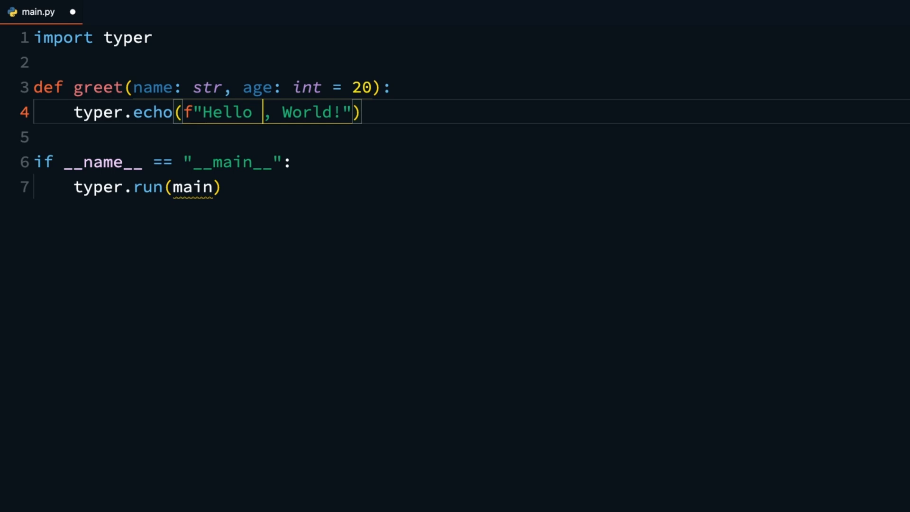
{"action": "type", "text": "{name}"}
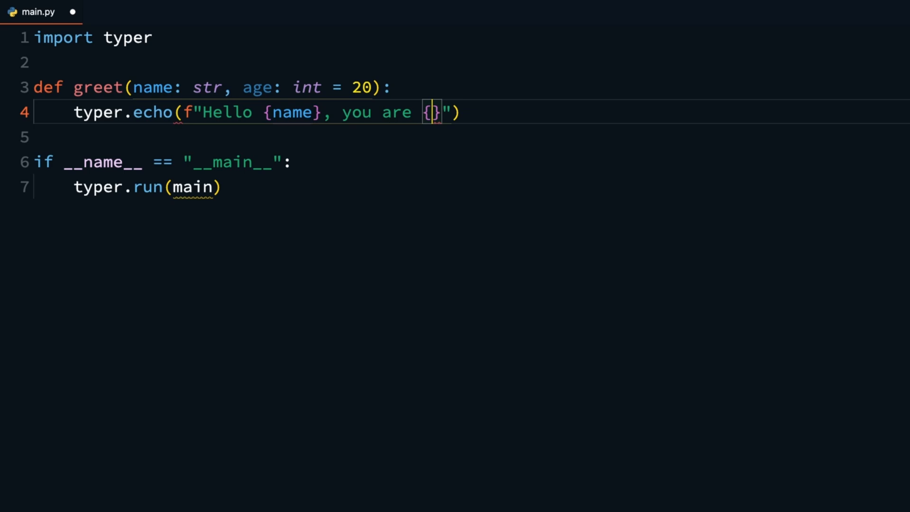
{"action": "type", "text": "age} year"}
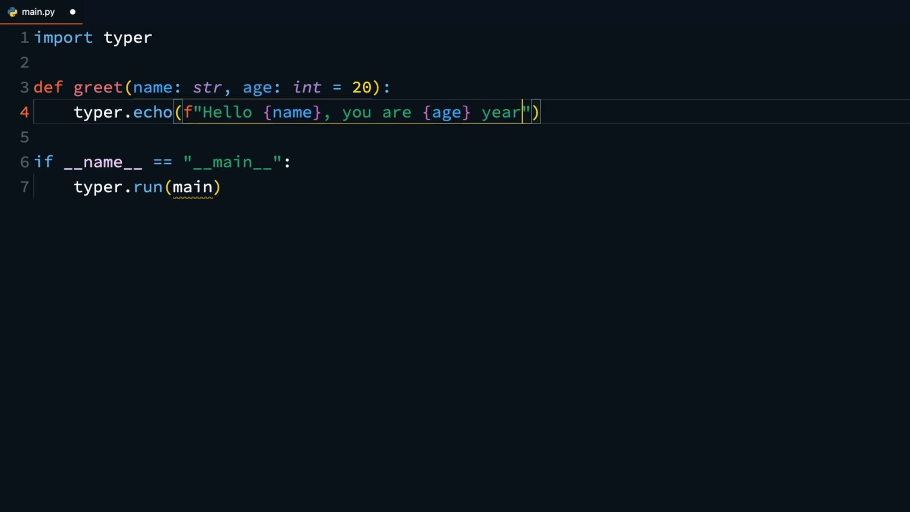
{"action": "type", "text": "s old"}
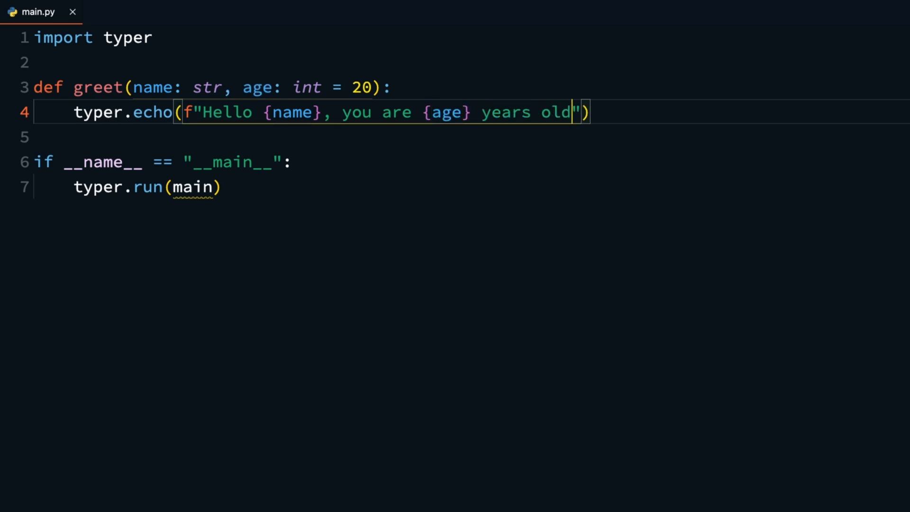
{"action": "left_click", "coordinate": [192, 187]}
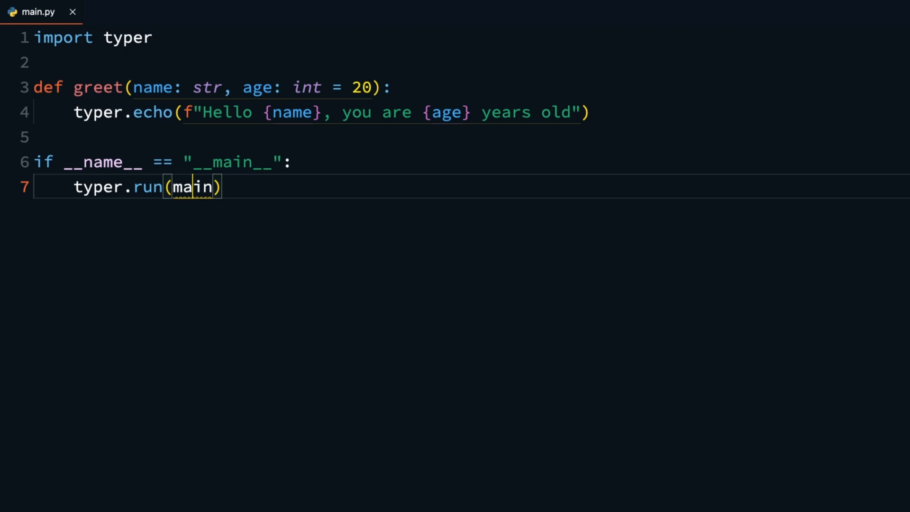
{"action": "type", "text": "greet"}
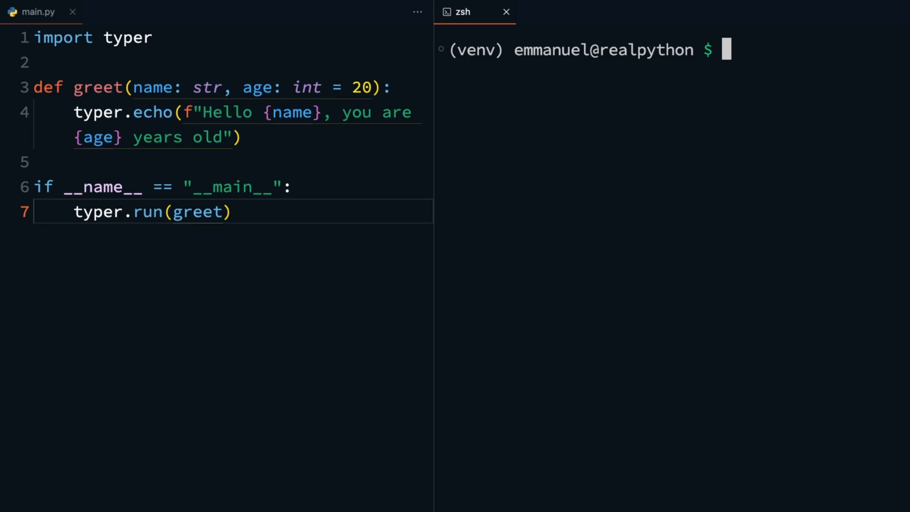
Run python3 main.py with no arguments and select name in the greet signature
{"action": "type", "text": "python3 main.py"}
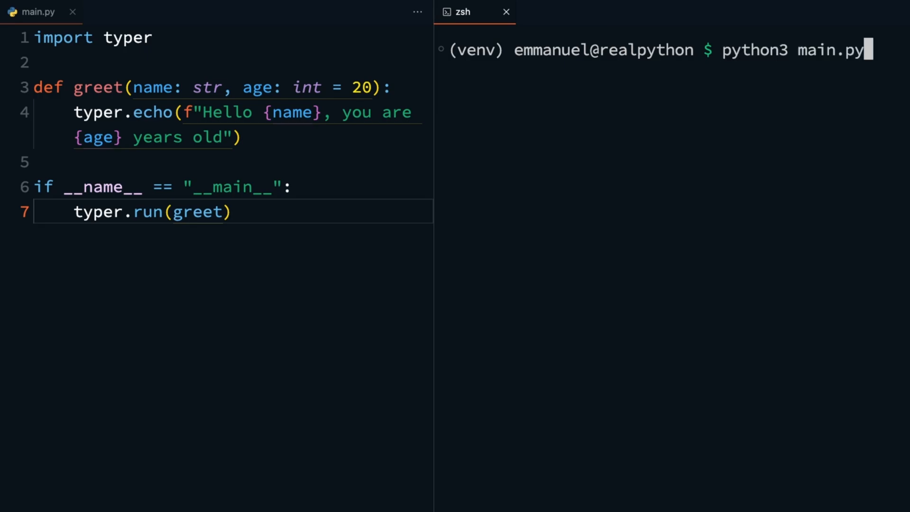
{"action": "key", "text": "Enter"}
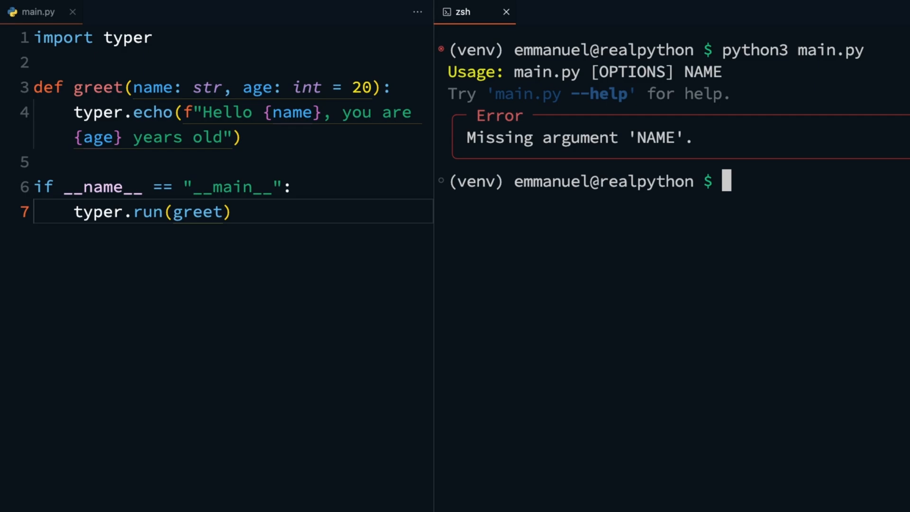
{"action": "double_click", "coordinate": [157, 88]}
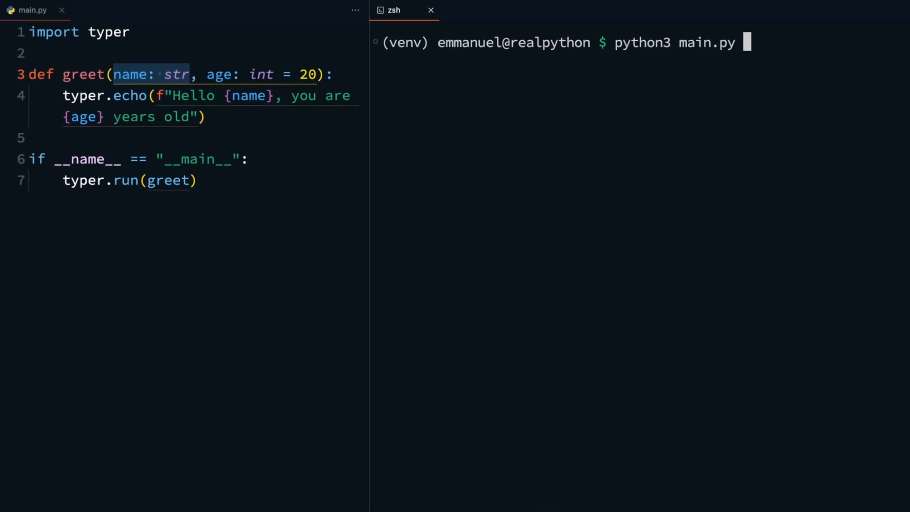
Run python3 main.py --help to list the name argument and --age option
{"action": "type", "text": "--help"}
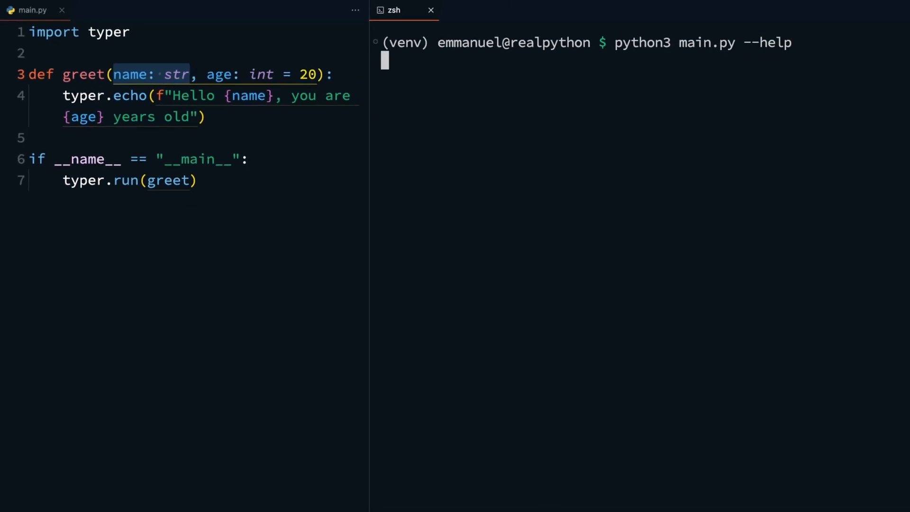
{"action": "key", "text": "Enter"}
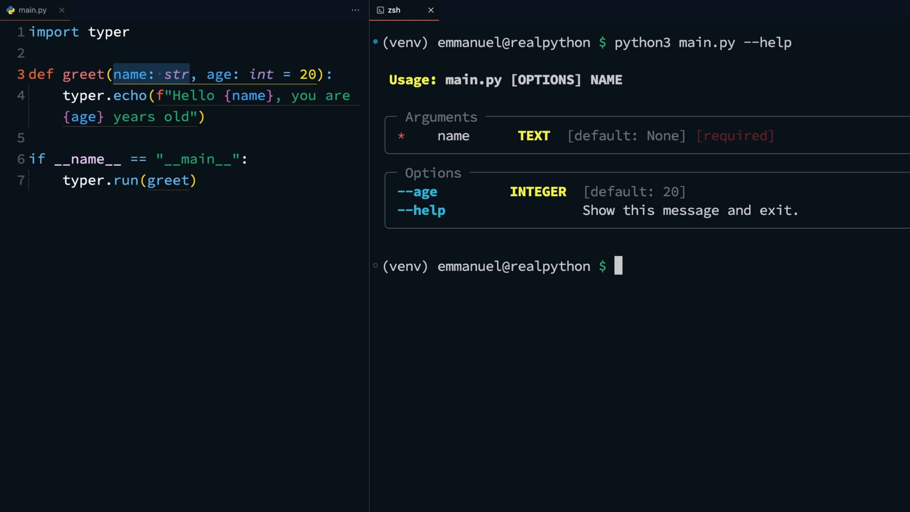
{"action": "type", "text": "python3 main.py"}
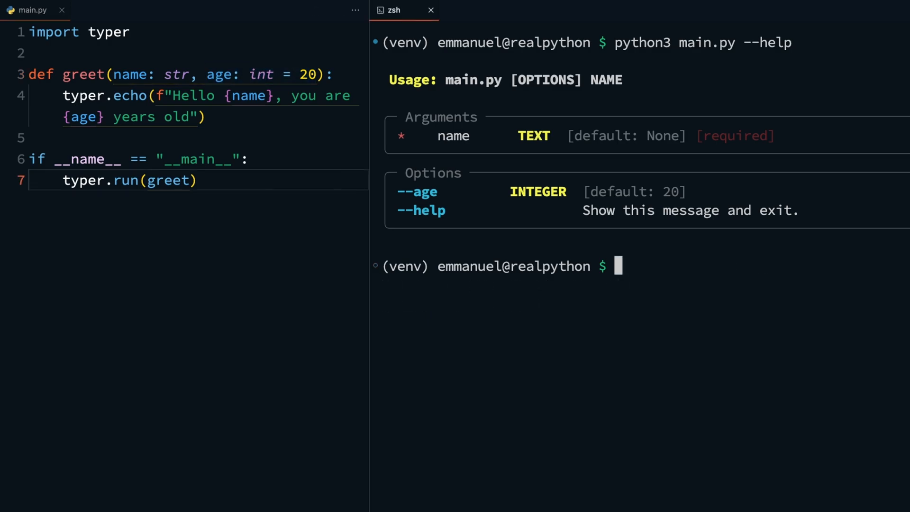
{"action": "type", "text": "python3"}
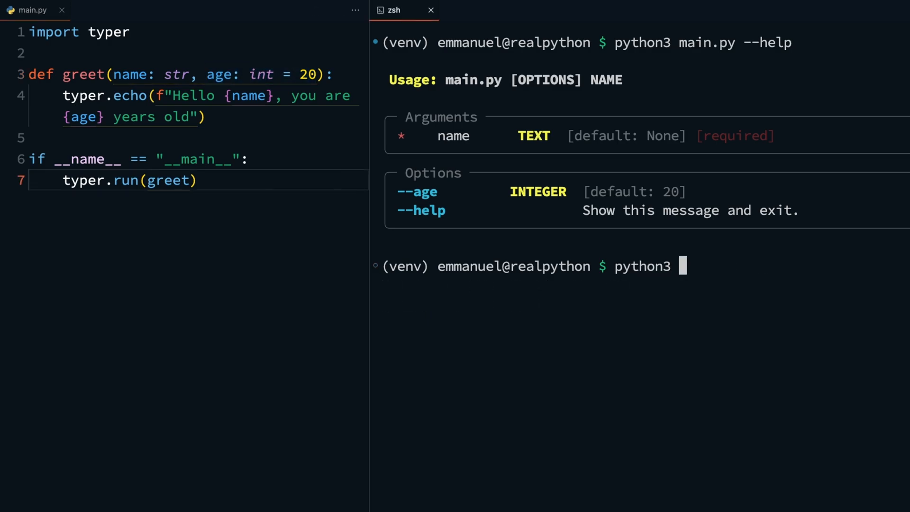
Type a python3 main.py command greeting Joe with an --age option
{"action": "type", "text": "main.py J"}
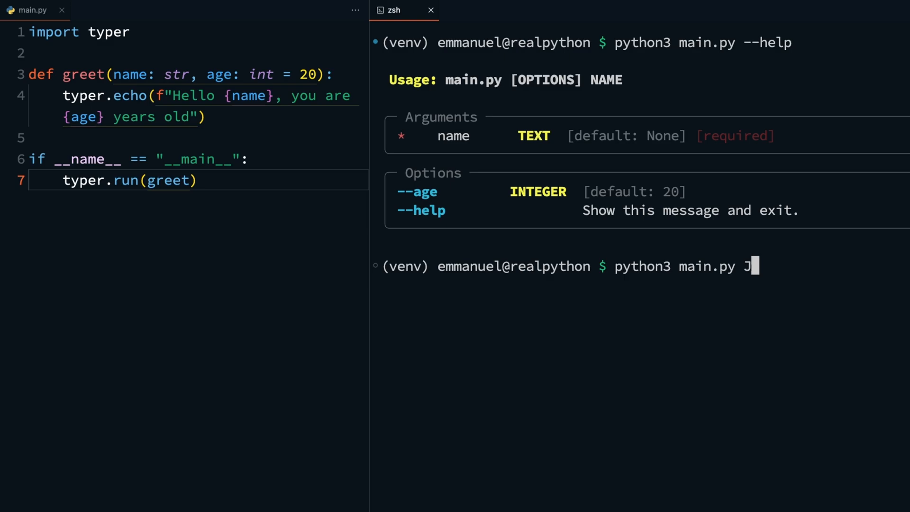
{"action": "type", "text": "oe --"}
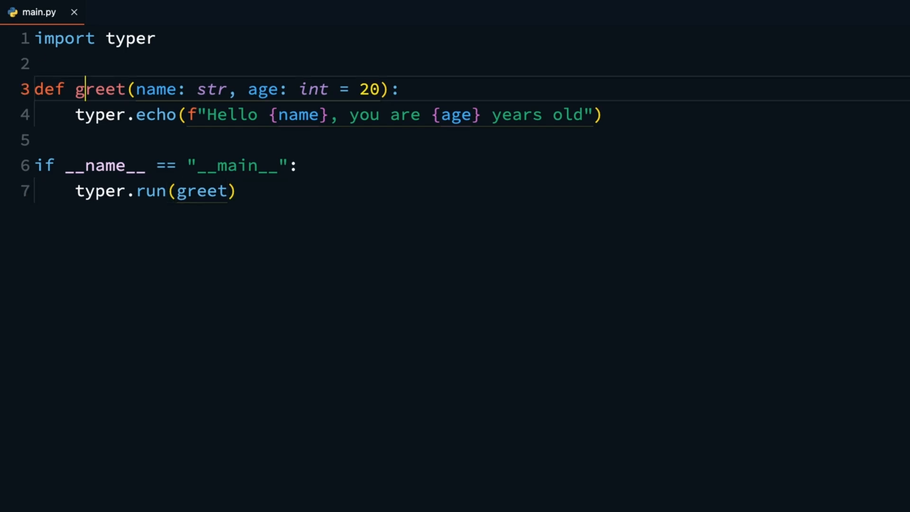
{"action": "key", "text": "Enter"}
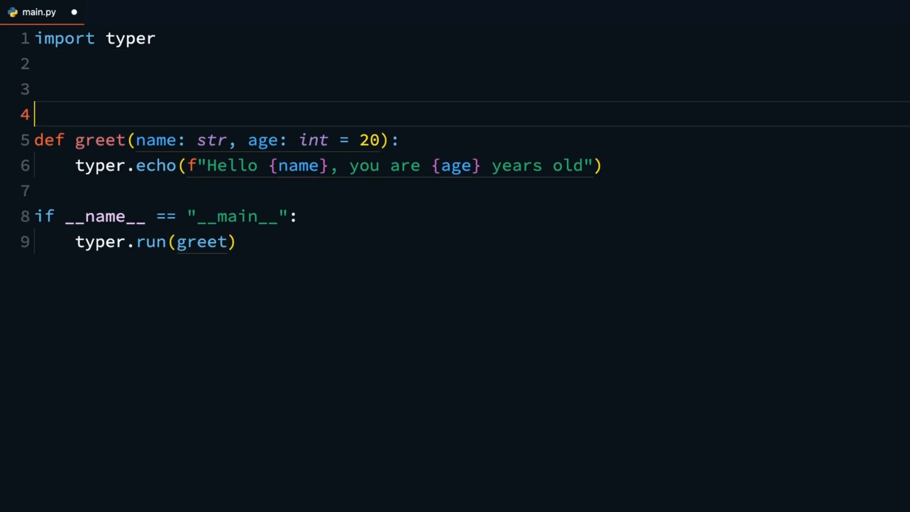
{"action": "type", "text": "app ="}
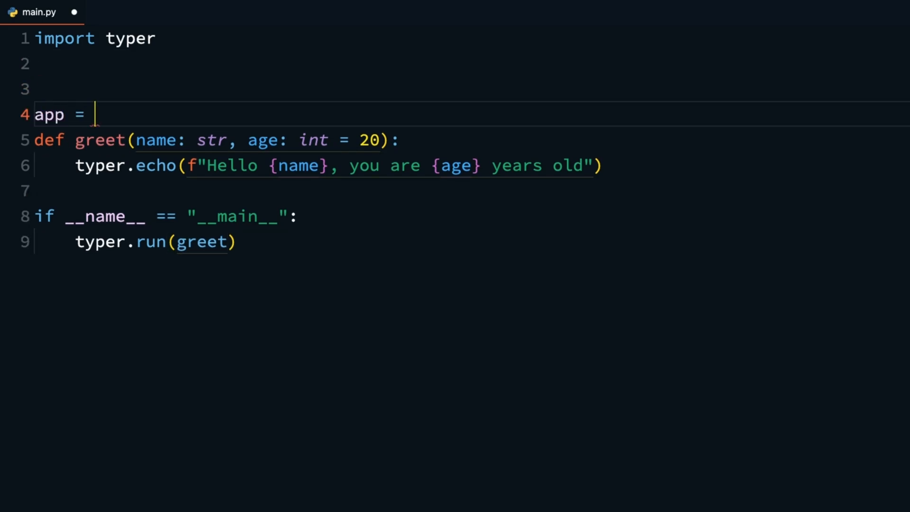
{"action": "type", "text": "typer.Typer("}
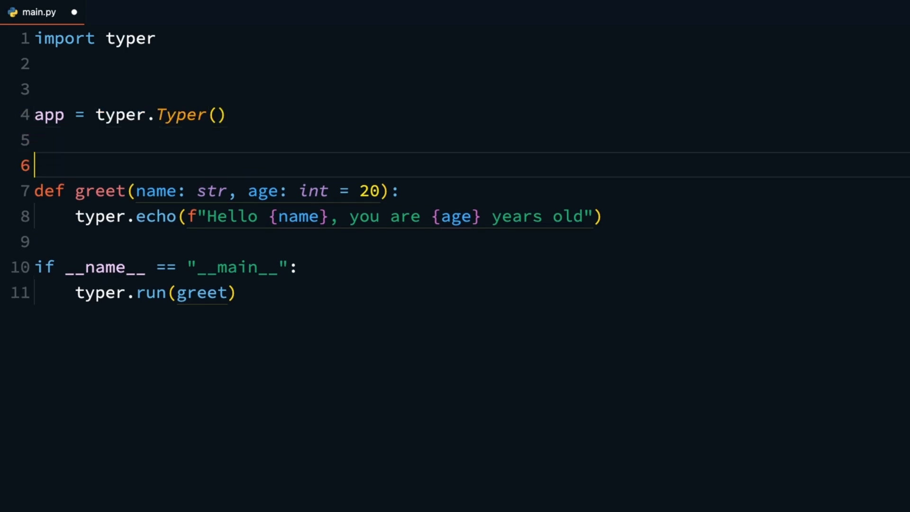
{"action": "left_click", "coordinate": [234, 292]}
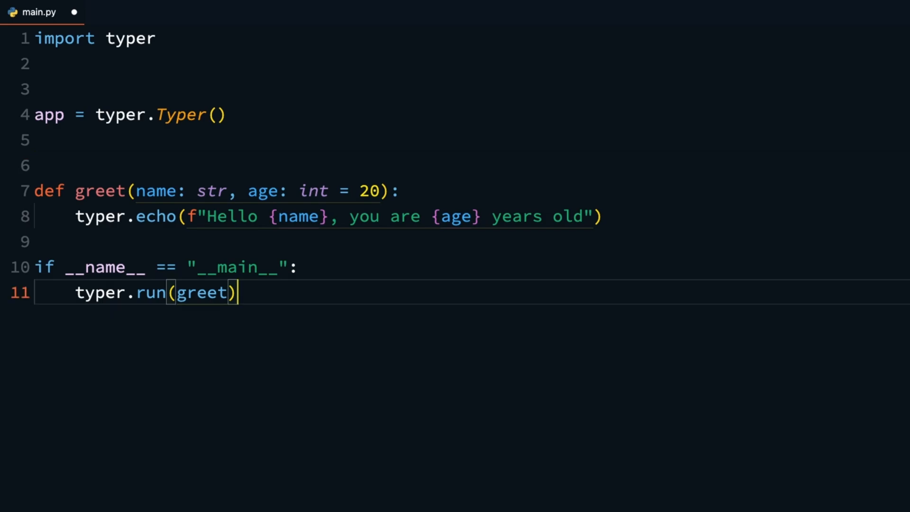
{"action": "type", "text": "app("}
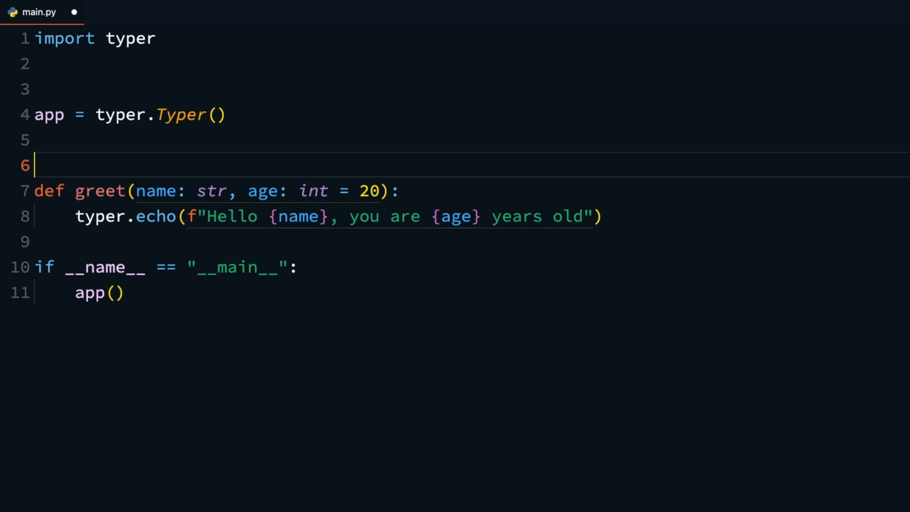
{"action": "type", "text": "@app"}
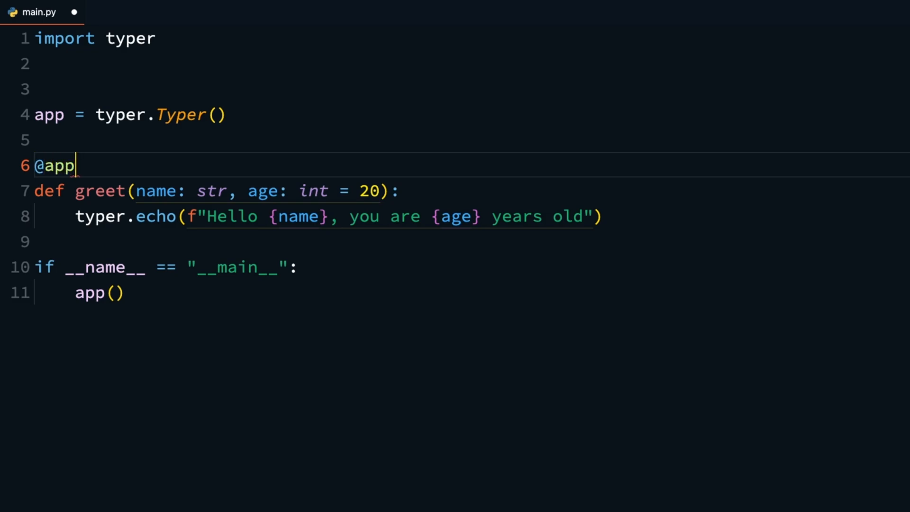
{"action": "type", "text": ".command()"}
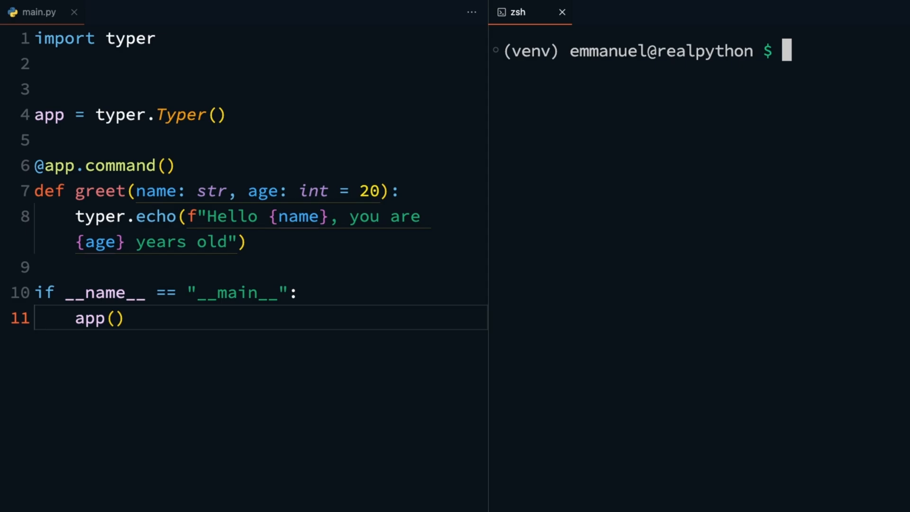
Run python3 main.py Joe --age 30 in the terminal
{"action": "type", "text": "python3 main.py Joe --age 30"}
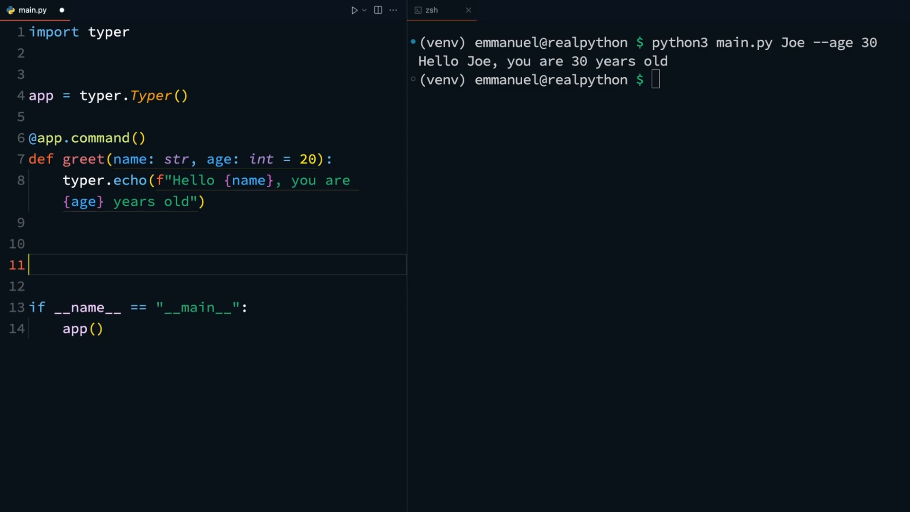
{"action": "type", "text": "def goodbye(name:"}
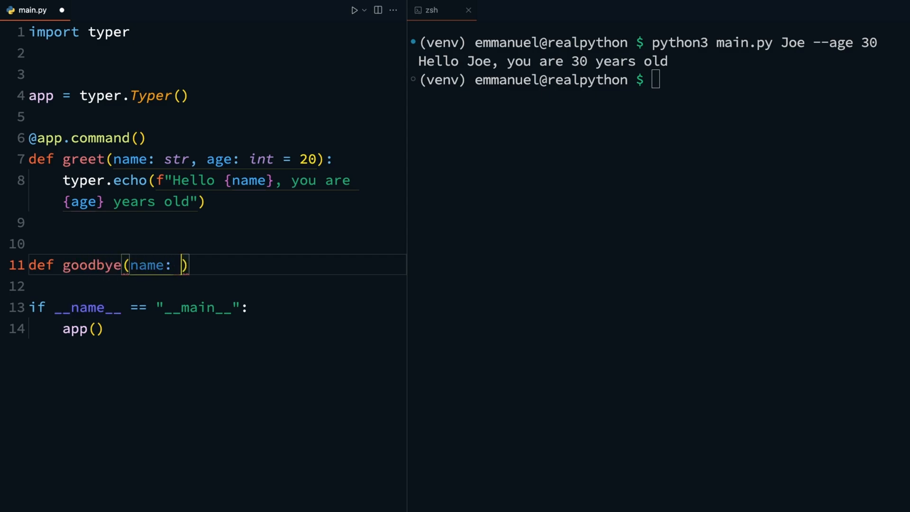
{"action": "type", "text": "str):"}
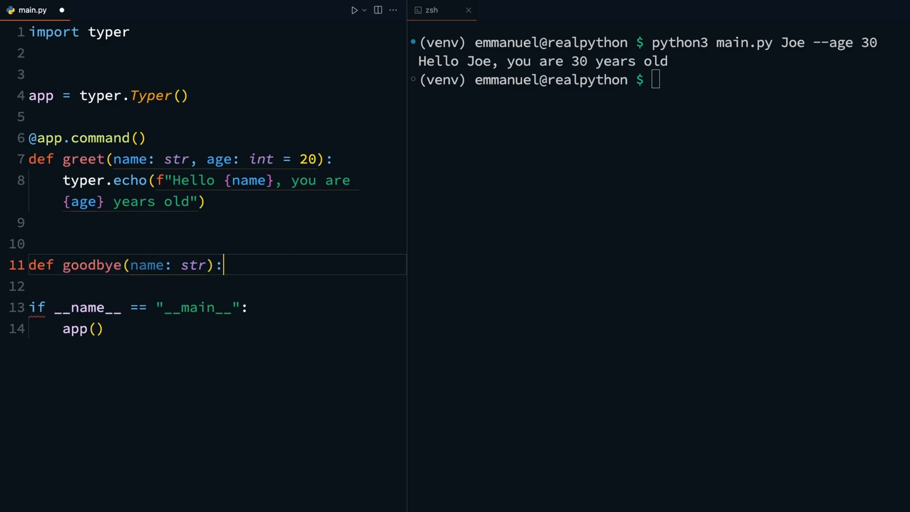
{"action": "type", "text": "@a"}
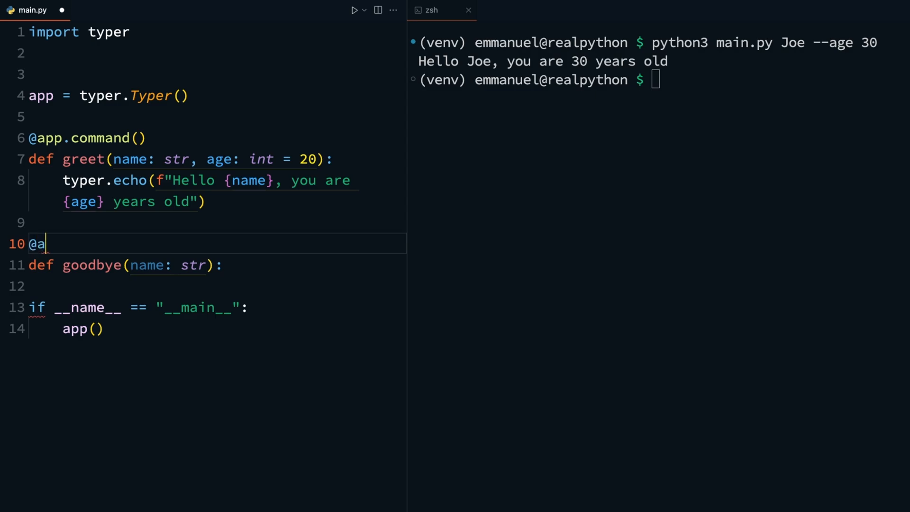
{"action": "type", "text": "pp.comman"}
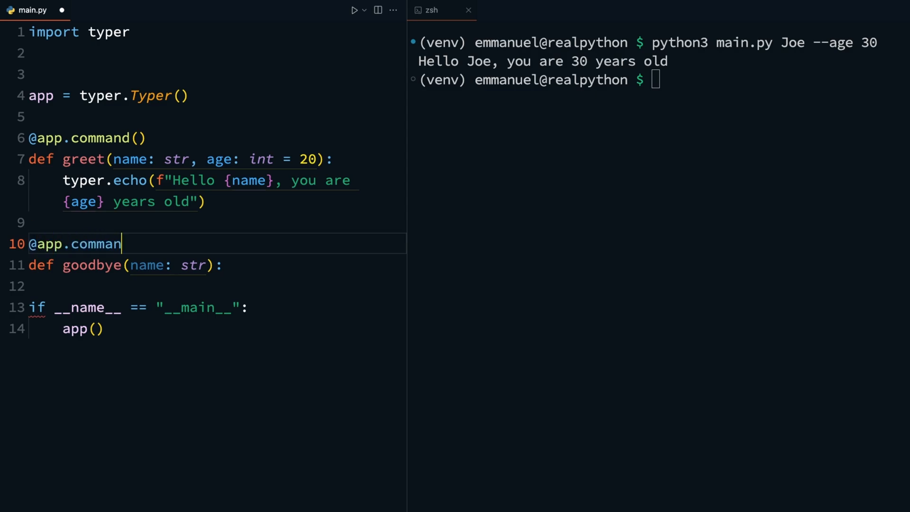
{"action": "type", "text": "d()"}
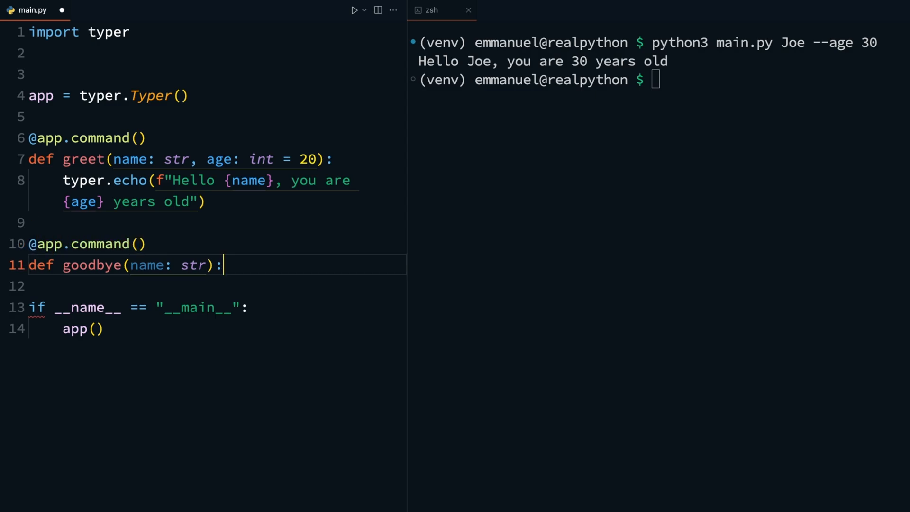
{"action": "type", "text": "typ"}
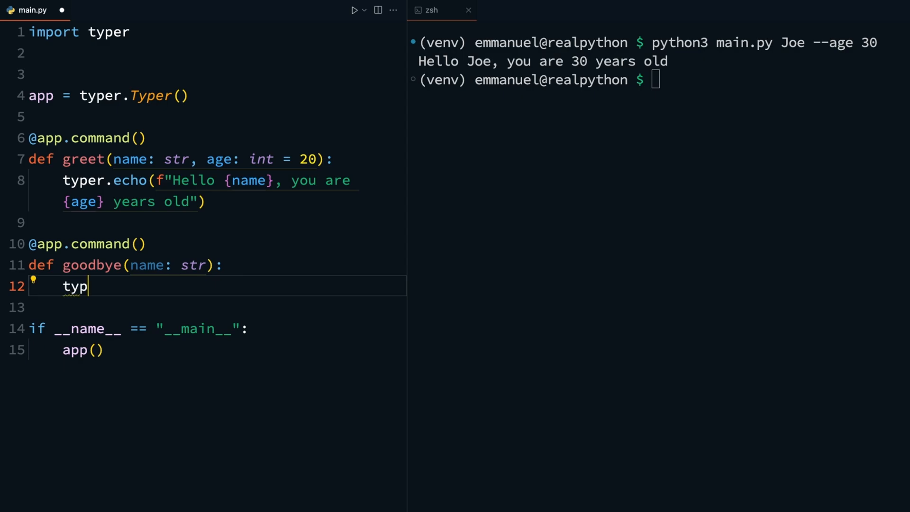
{"action": "type", "text": "er.echo()"}
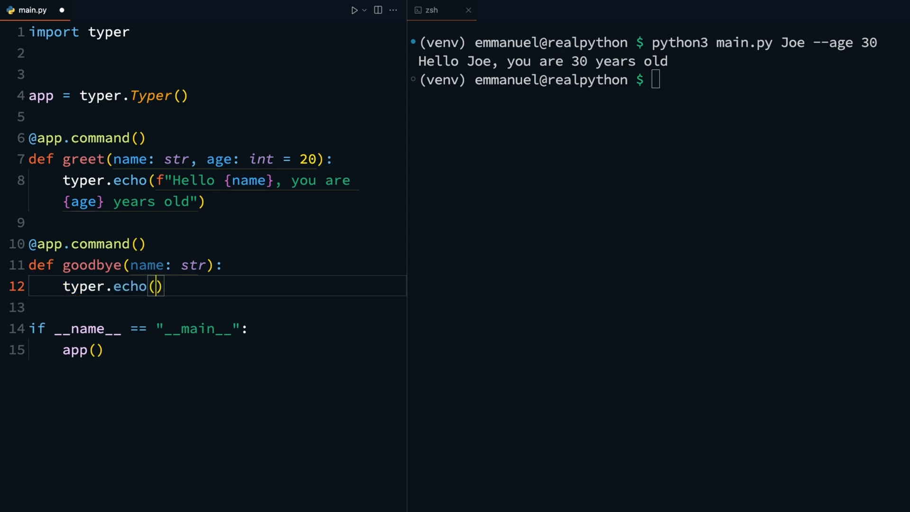
{"action": "type", "text": "f\"Goodb"}
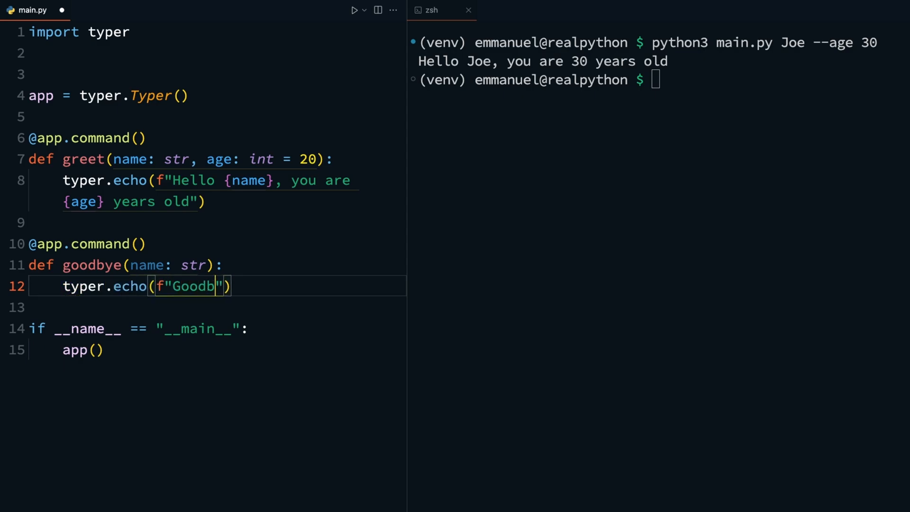
{"action": "type", "text": "ye, {name}"}
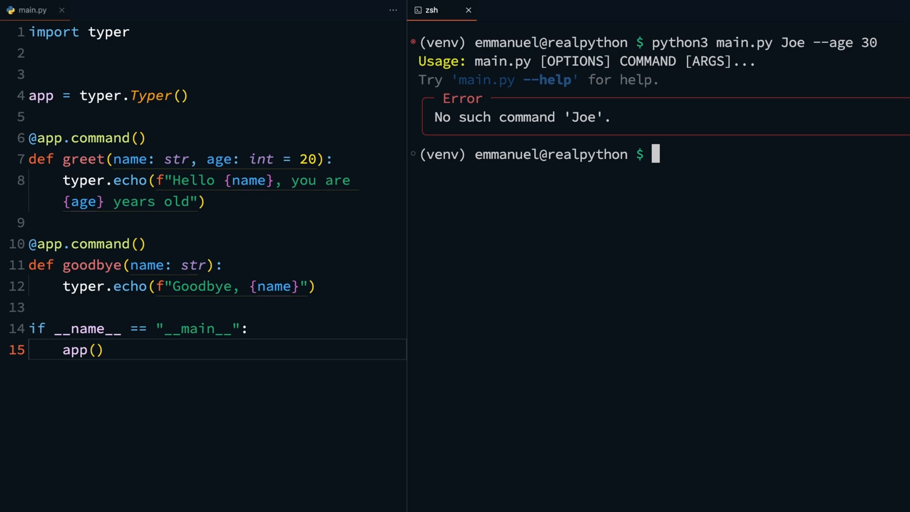
Run python3 main.py greet Joe --age 30 to print 'Hello Joe, you are 30 years old'
{"action": "type", "text": "python3 main.py Joe --age 30"}
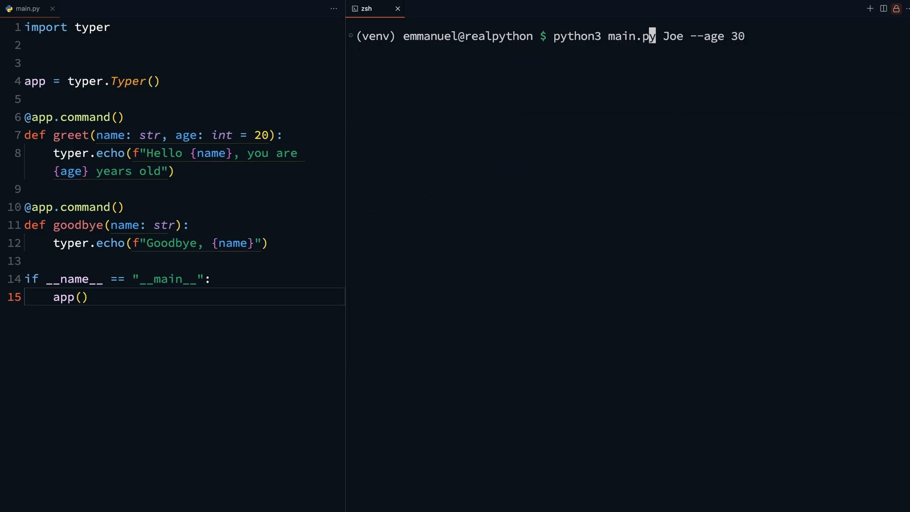
{"action": "type", "text": "greet"}
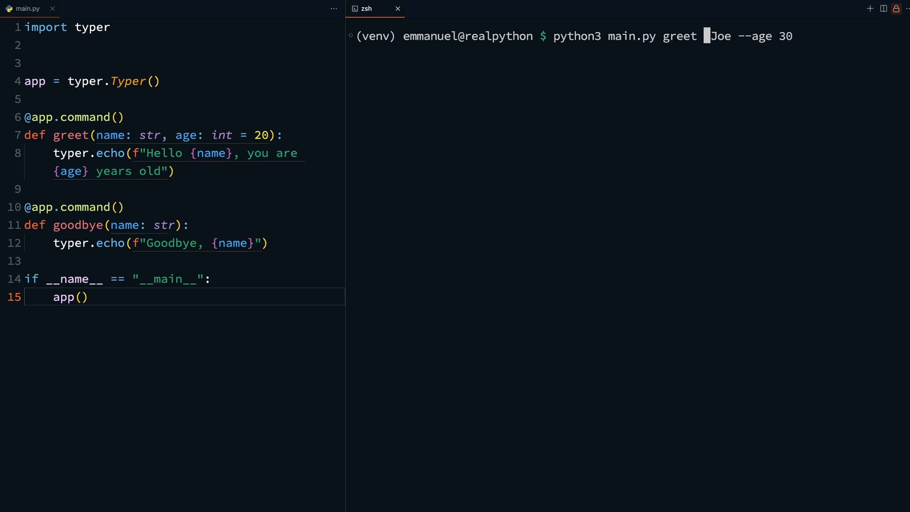
{"action": "key", "text": "Enter"}
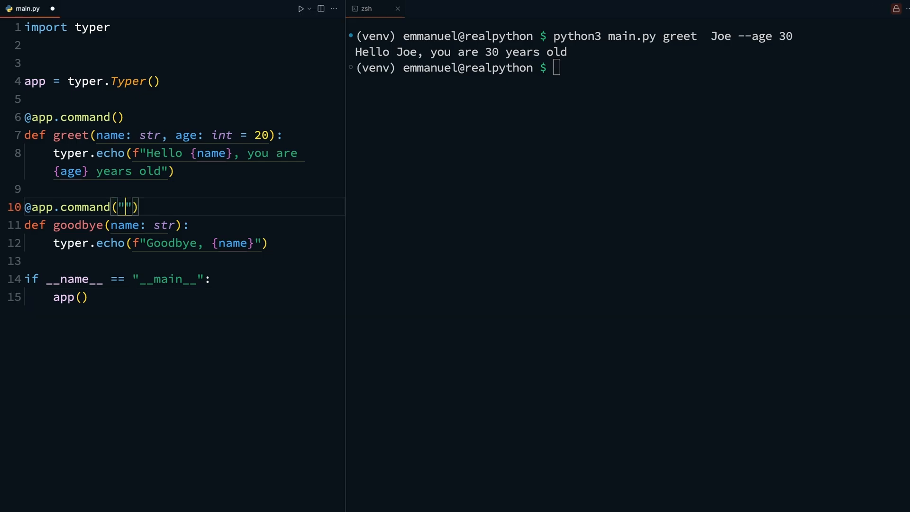
{"action": "type", "text": "bye"}
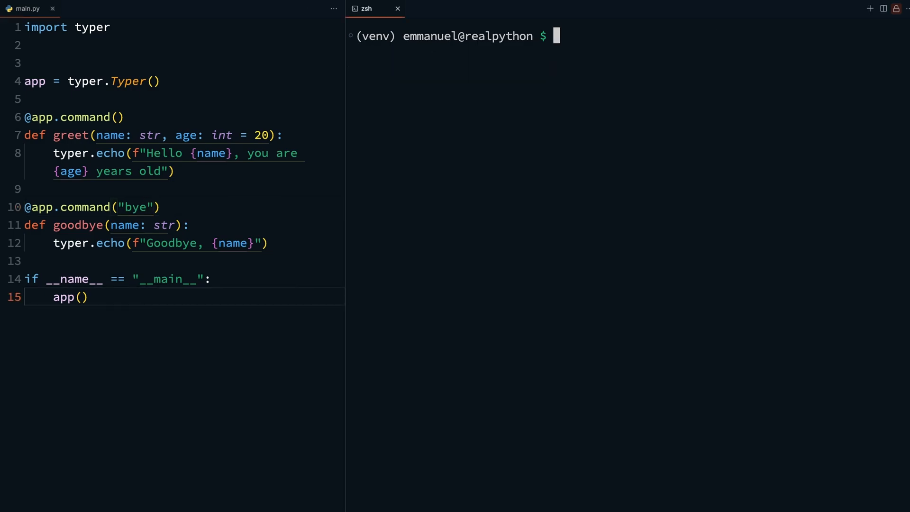
Run python3 main.py --help, then python3 main.py bye Joe to print 'Goodbye, Joe'
{"action": "type", "text": "python3 main.py --help"}
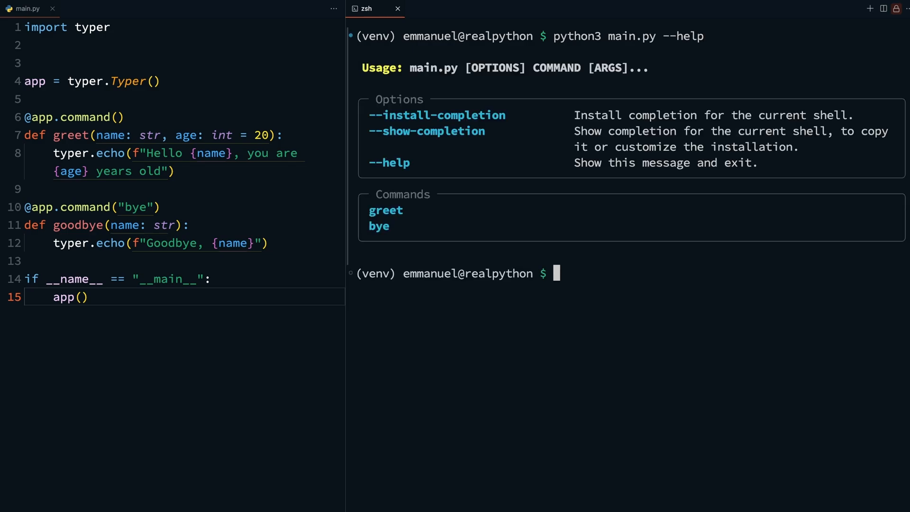
{"action": "double_click", "coordinate": [379, 226]}
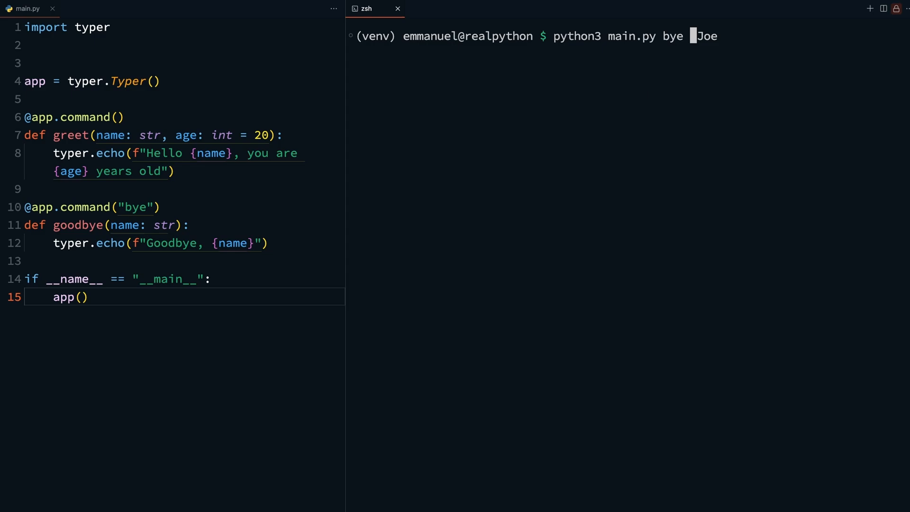
{"action": "key", "text": "Enter"}
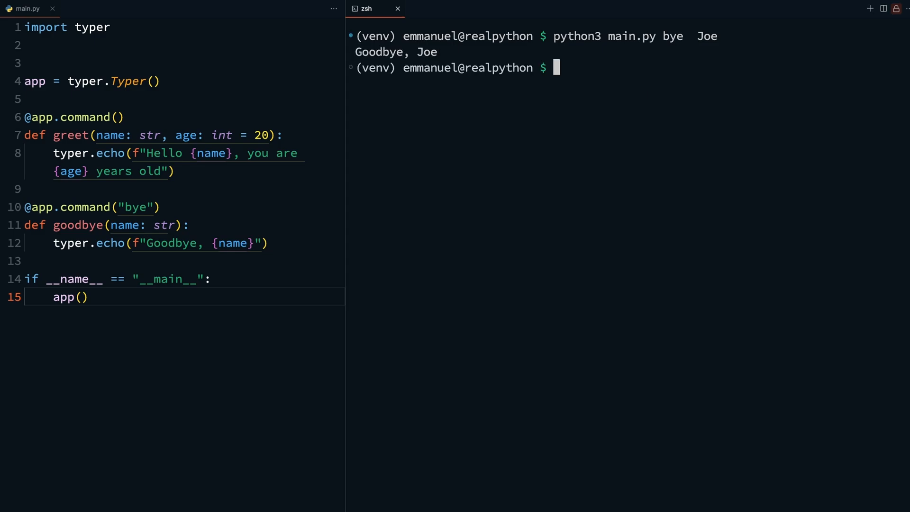